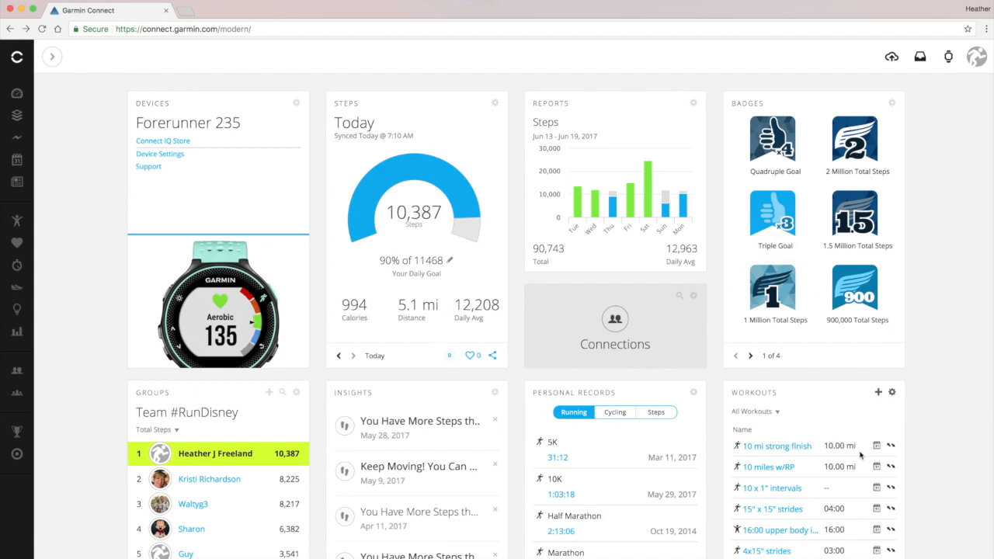
{"action": "mouse_move", "coordinate": [876, 459]}
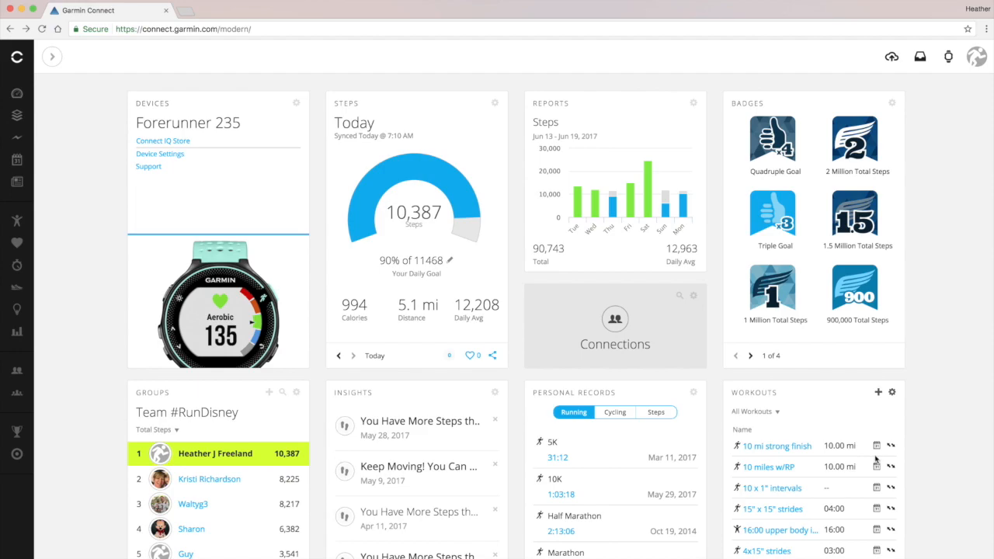
{"action": "mouse_move", "coordinate": [910, 378]}
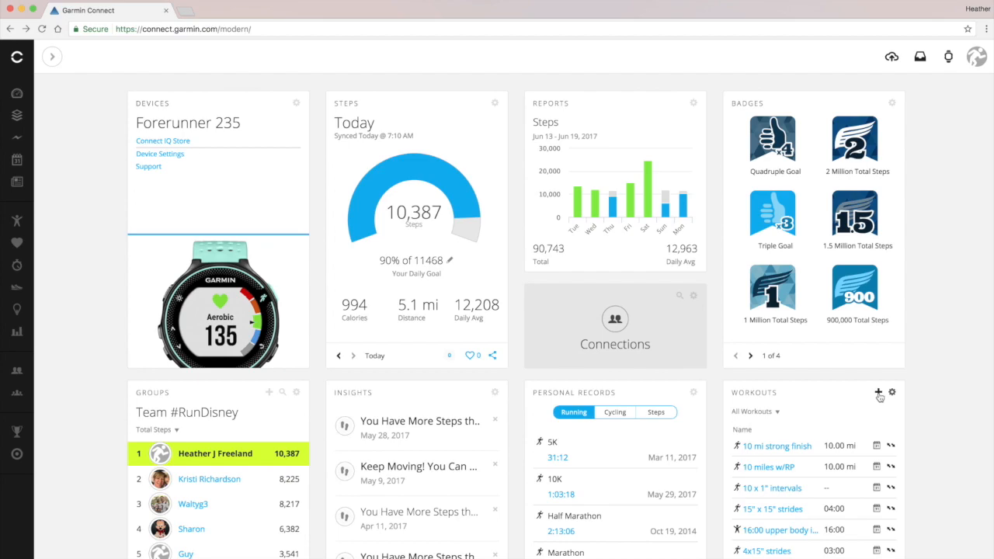
Navigate via the side menu's Training section to the saved Workouts list.
{"action": "left_click", "coordinate": [878, 393]}
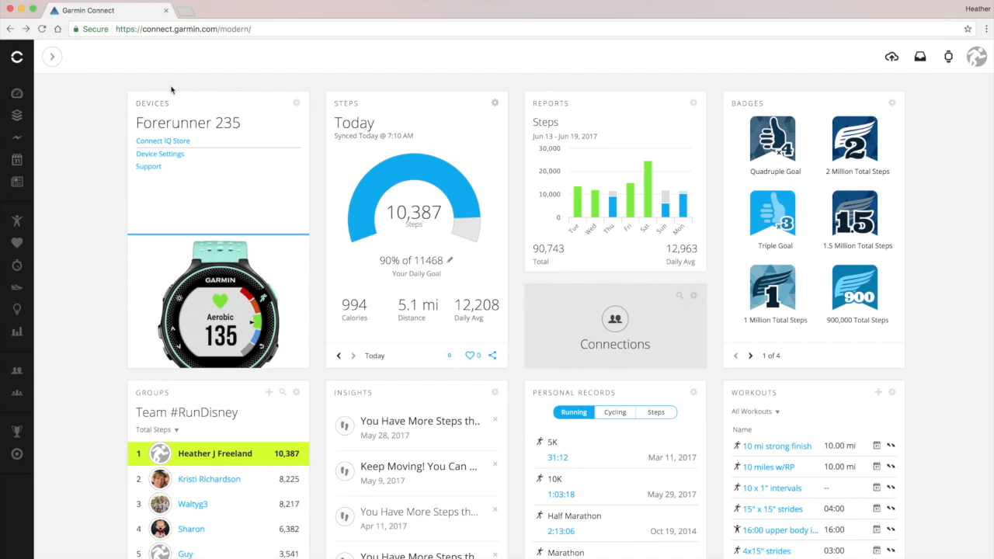
{"action": "left_click", "coordinate": [51, 56]}
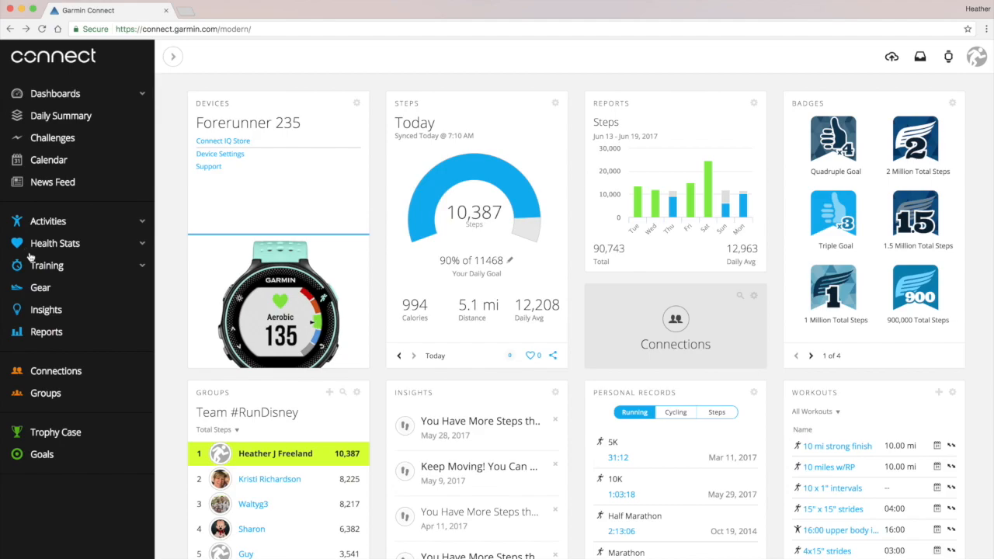
{"action": "mouse_move", "coordinate": [35, 265]}
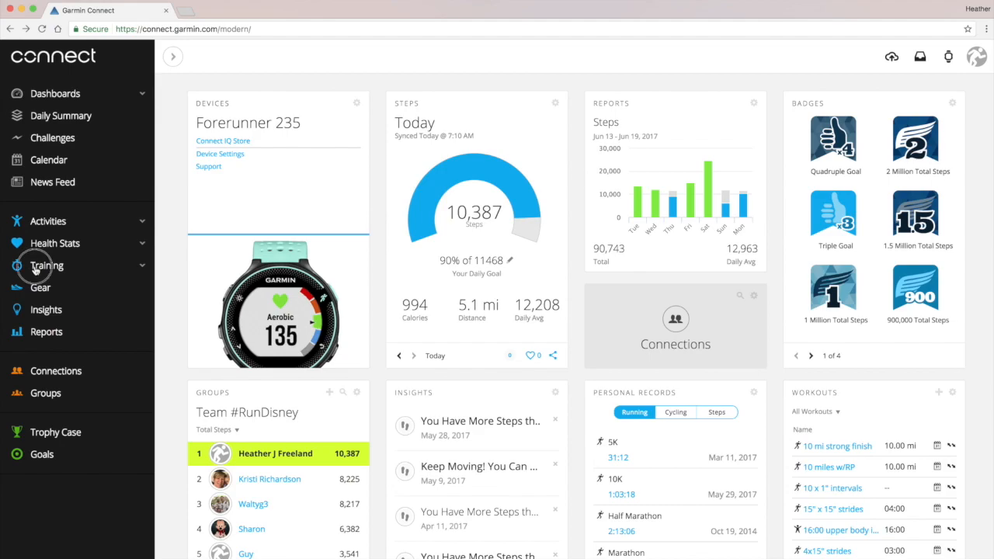
{"action": "left_click", "coordinate": [47, 265]}
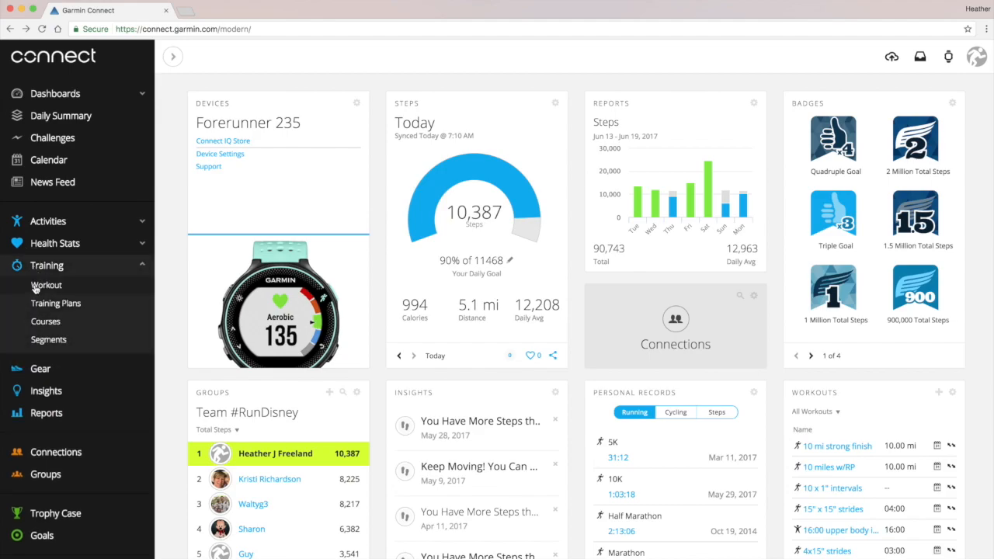
{"action": "left_click", "coordinate": [46, 285]}
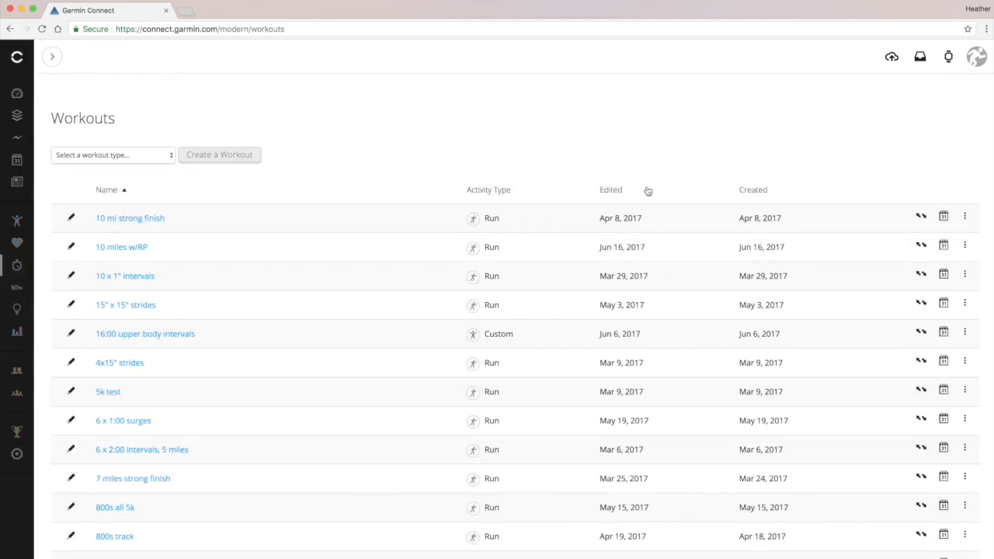
Create a new workout with Run chosen as the workout type.
{"action": "left_click", "coordinate": [112, 154]}
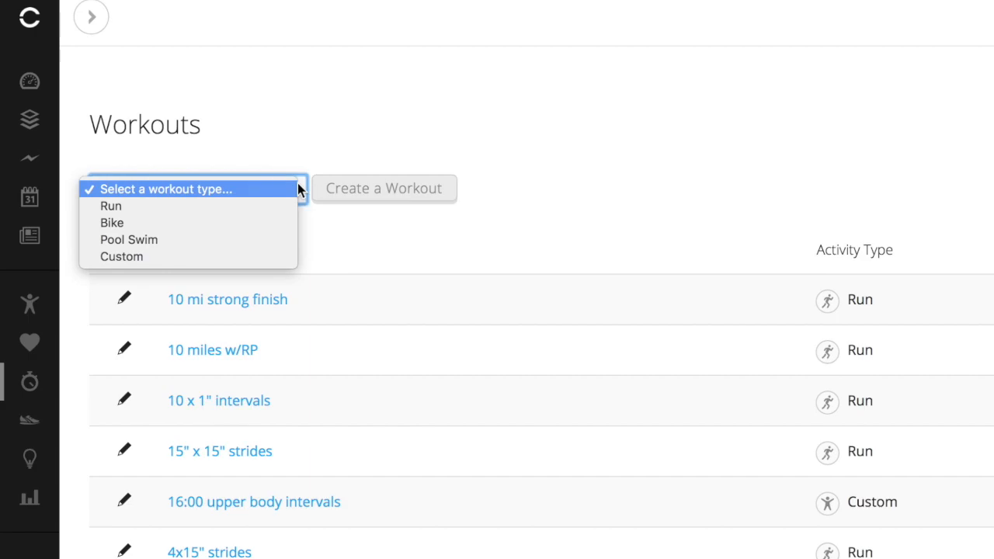
{"action": "left_click", "coordinate": [111, 206]}
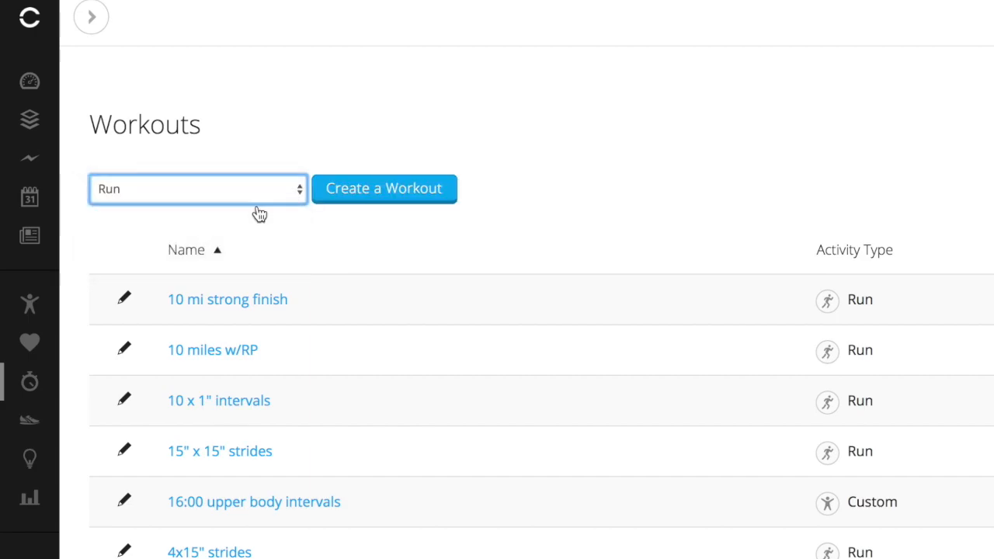
{"action": "left_click", "coordinate": [384, 188]}
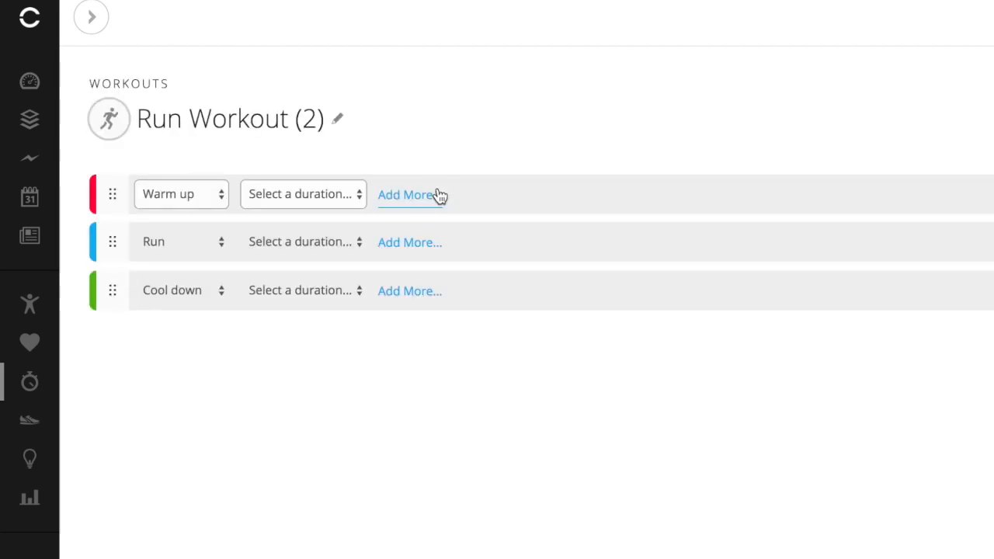
Rename the new run workout to '3 set Tempo' and confirm the name.
{"action": "left_click", "coordinate": [337, 119]}
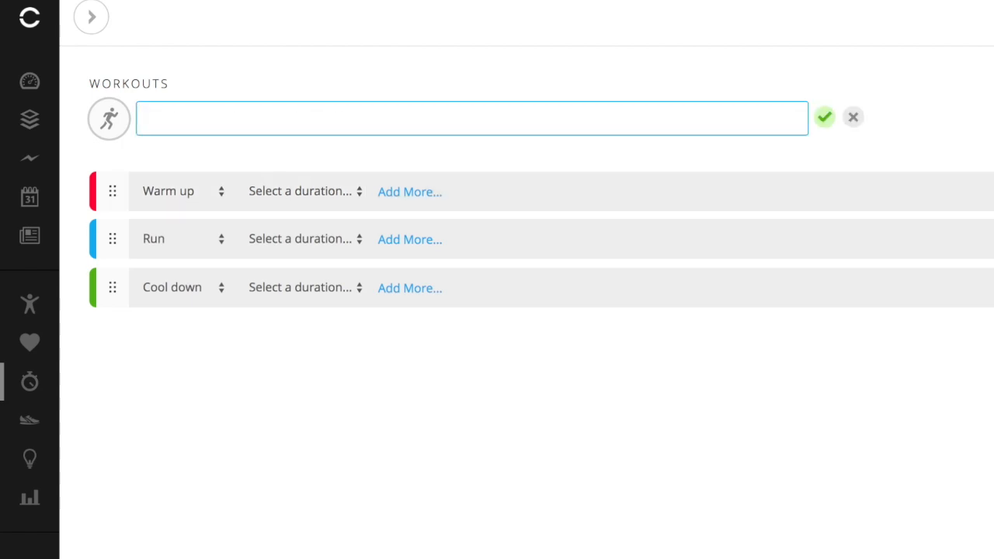
{"action": "type", "text": "3"}
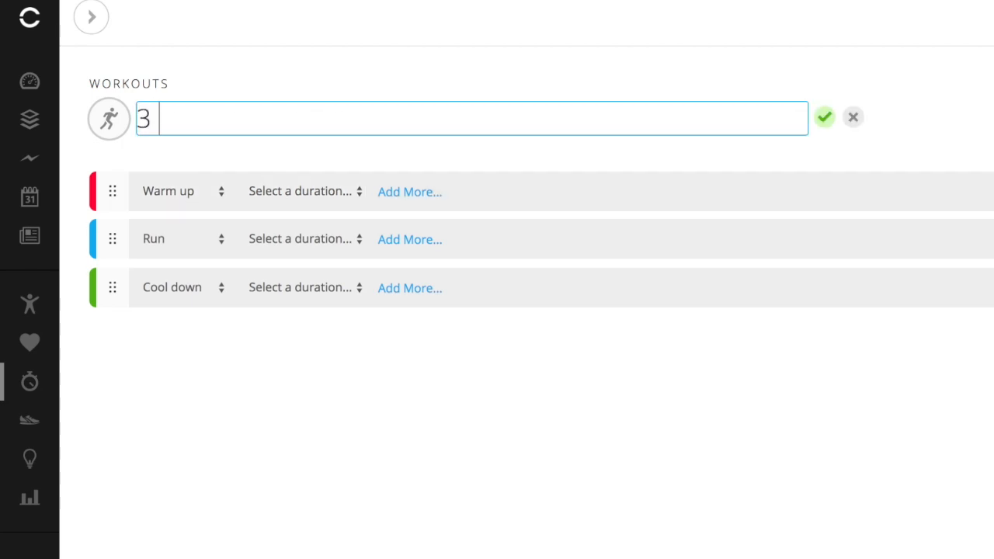
{"action": "type", "text": "set Tempo"}
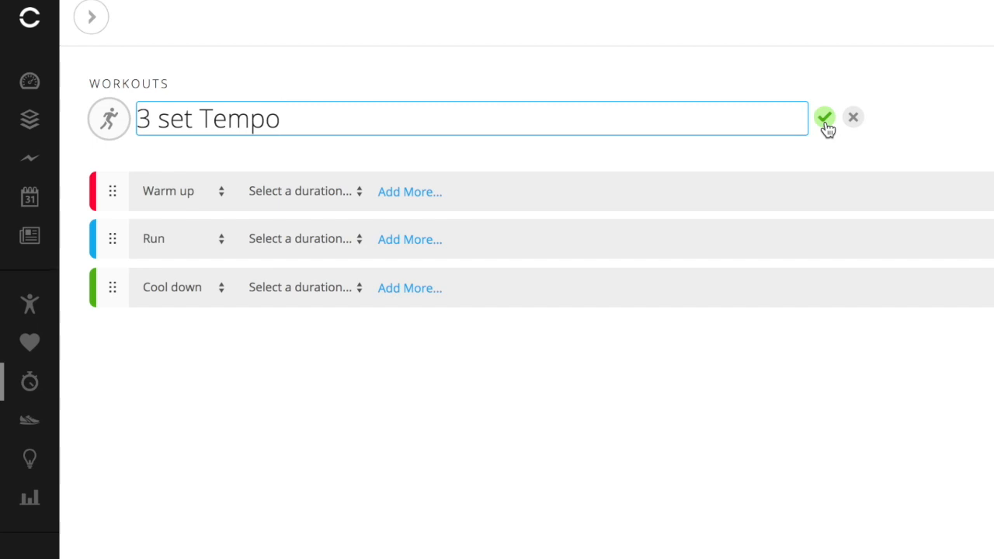
{"action": "left_click", "coordinate": [825, 117]}
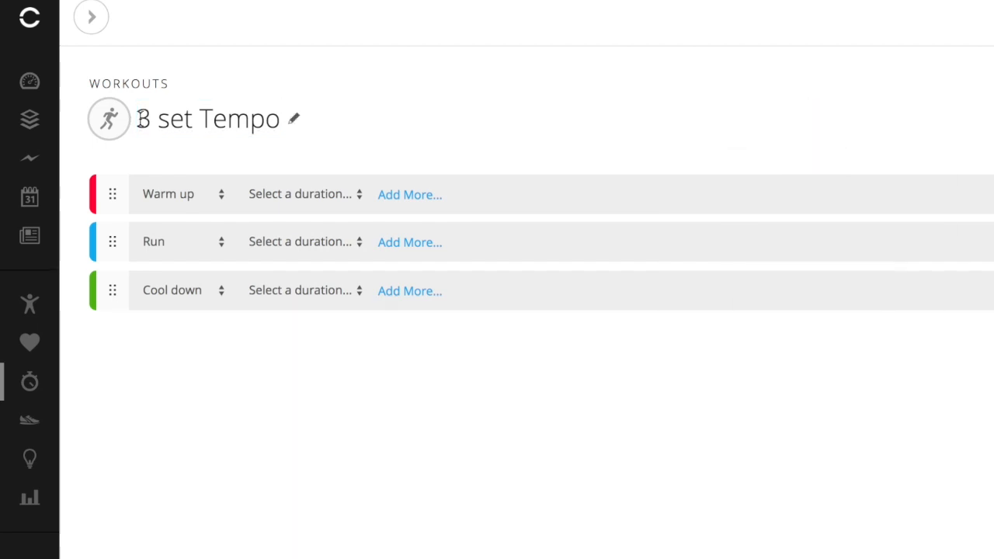
{"action": "type", "text": "3"}
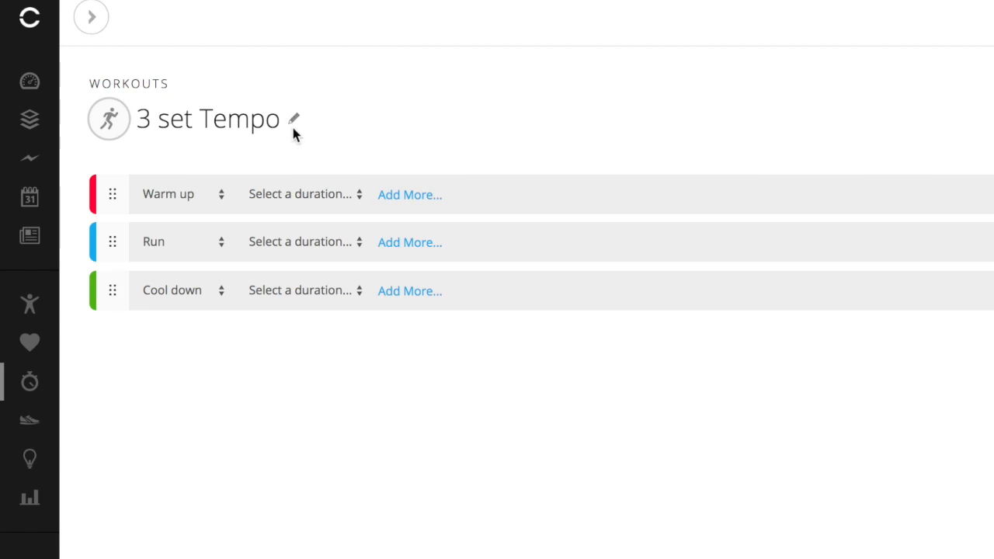
{"action": "mouse_move", "coordinate": [293, 132]}
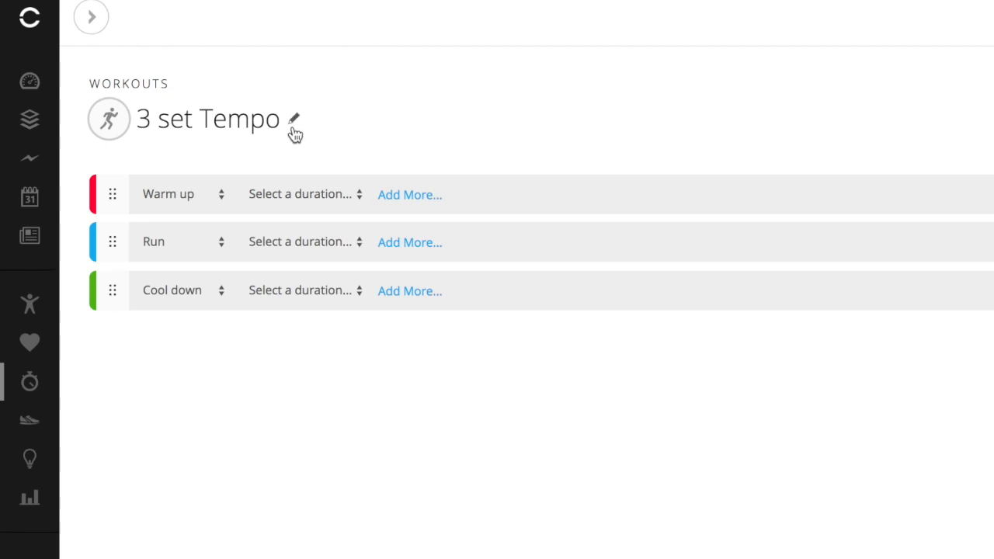
{"action": "mouse_move", "coordinate": [598, 125]}
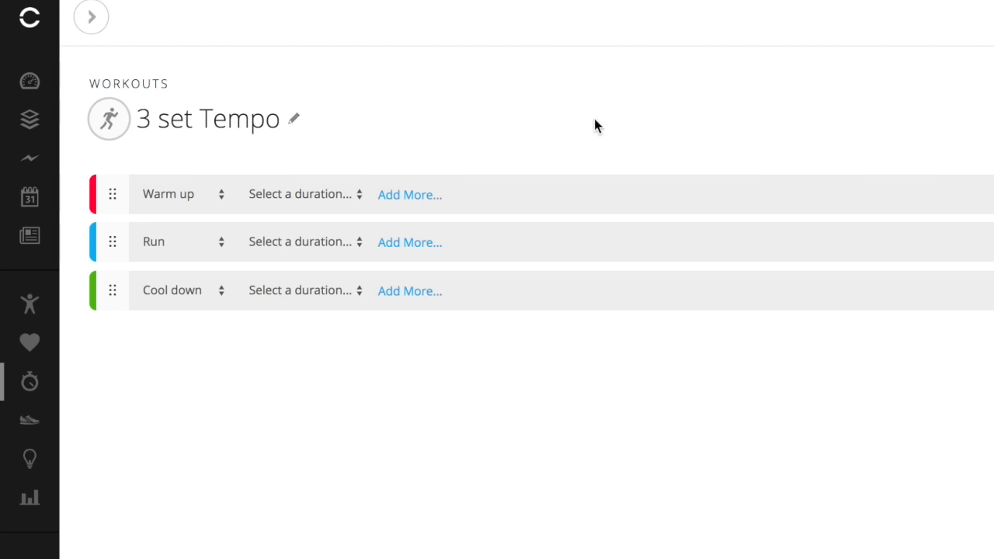
{"action": "mouse_move", "coordinate": [527, 113]}
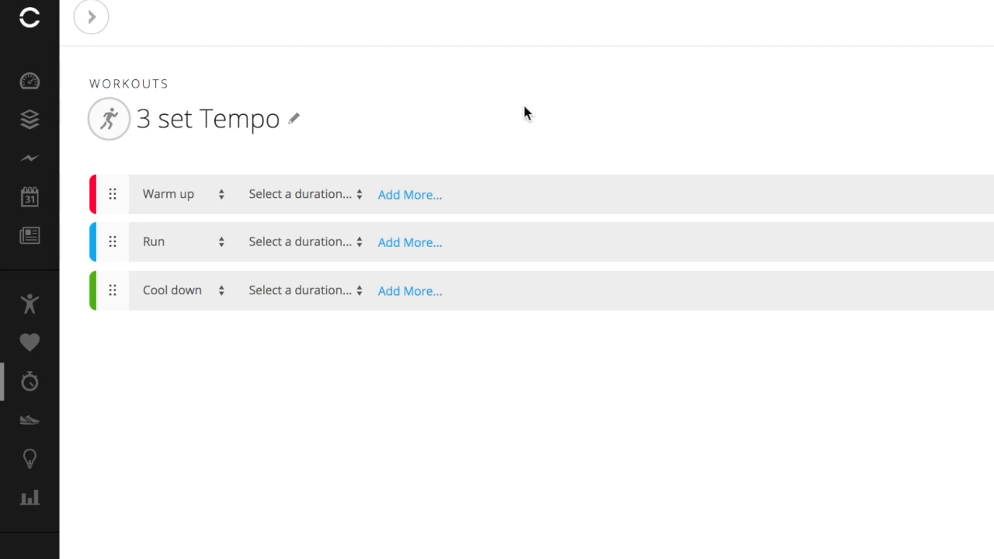
{"action": "mouse_move", "coordinate": [716, 394]}
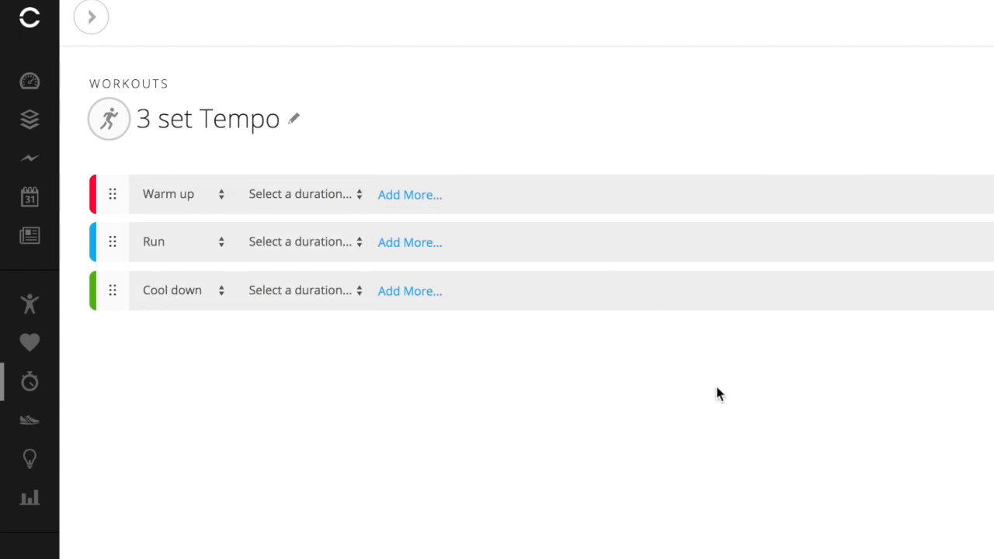
{"action": "mouse_move", "coordinate": [183, 194]}
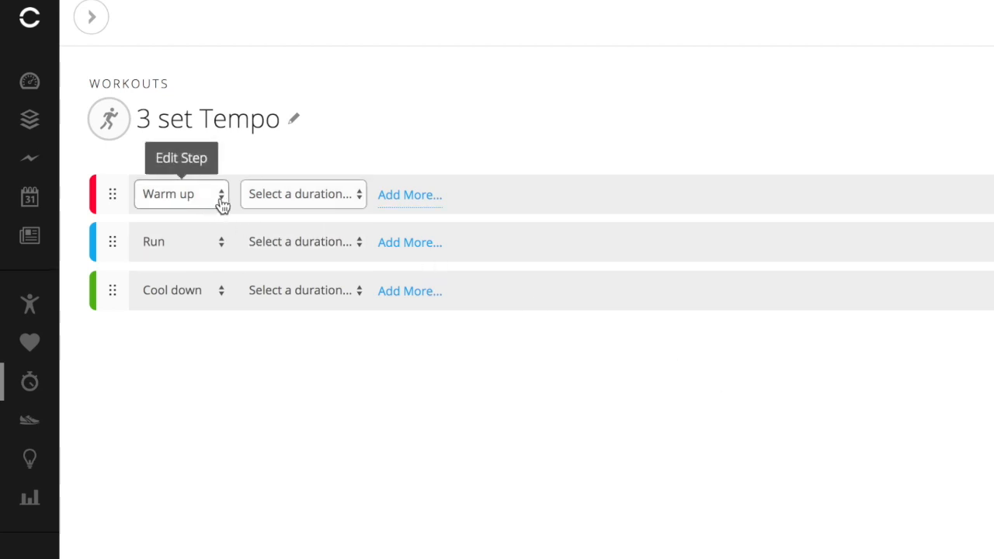
Set the warm up step's duration to Distance, 1.00, keeping miles as the unit.
{"action": "left_click", "coordinate": [181, 194]}
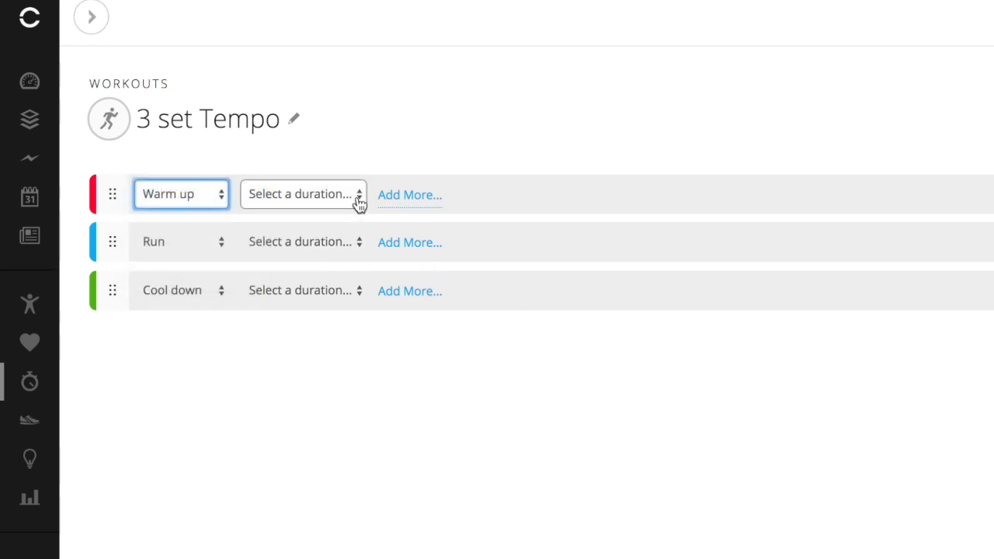
{"action": "left_click", "coordinate": [303, 193]}
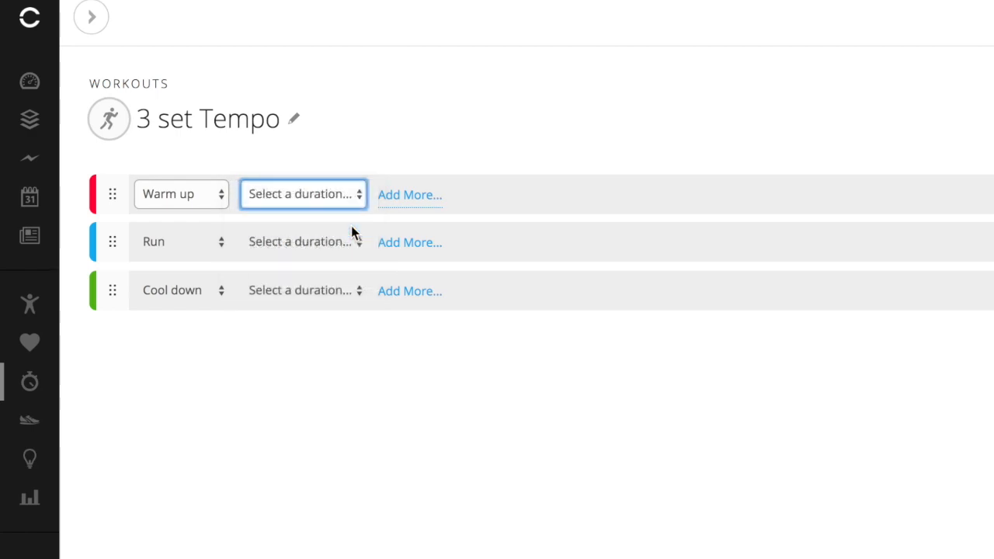
{"action": "left_click", "coordinate": [299, 193]}
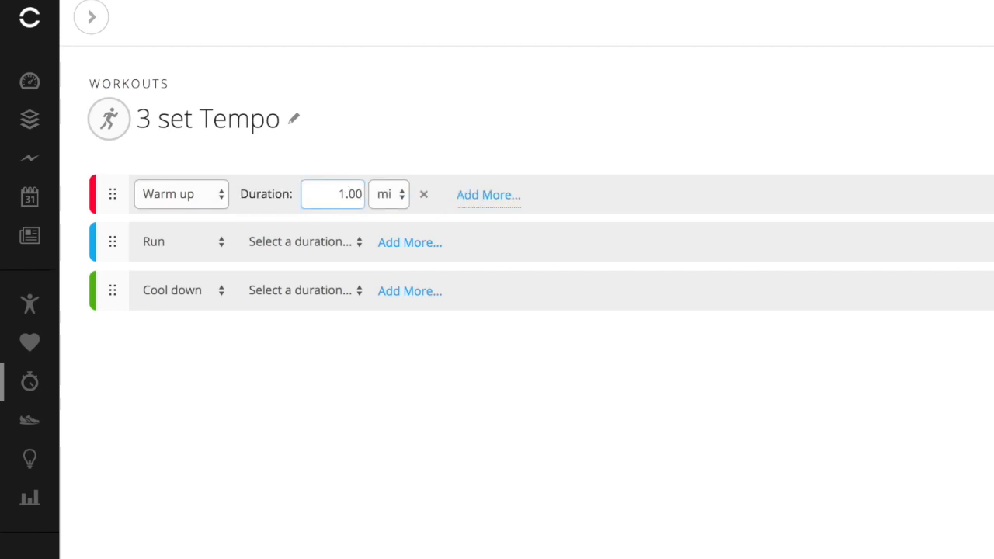
{"action": "left_click", "coordinate": [389, 194]}
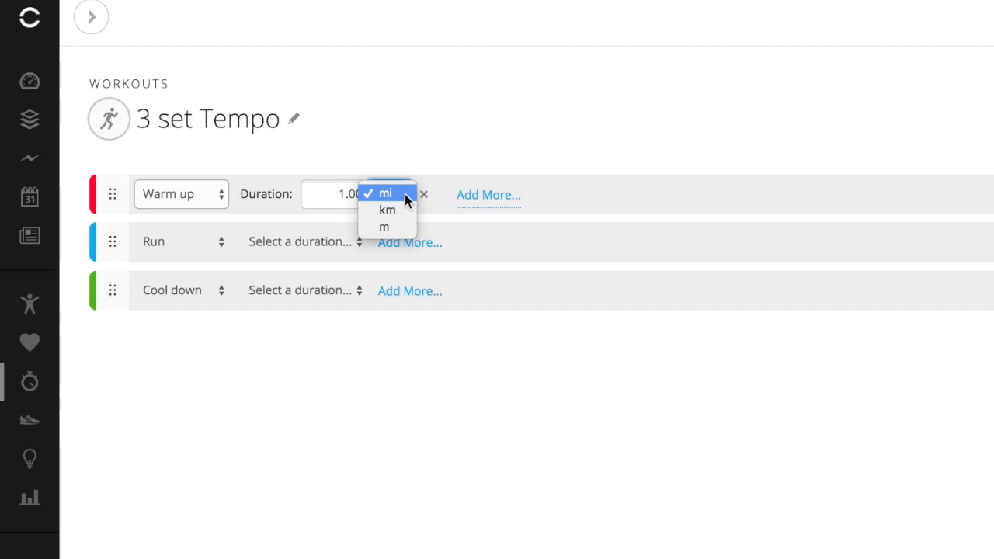
{"action": "left_click", "coordinate": [386, 194]}
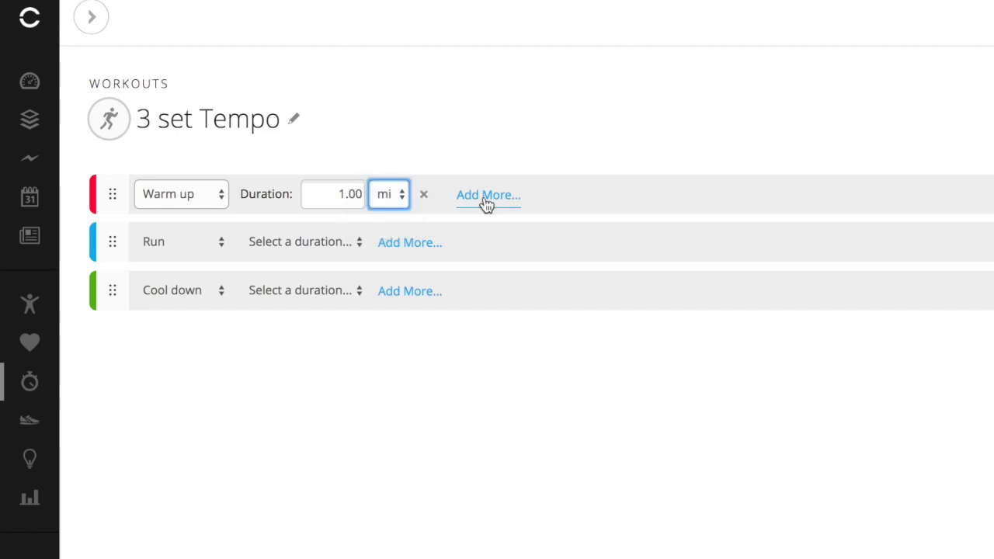
Add an intensity target slot to the warm up and browse its options without choosing one.
{"action": "left_click", "coordinate": [488, 195]}
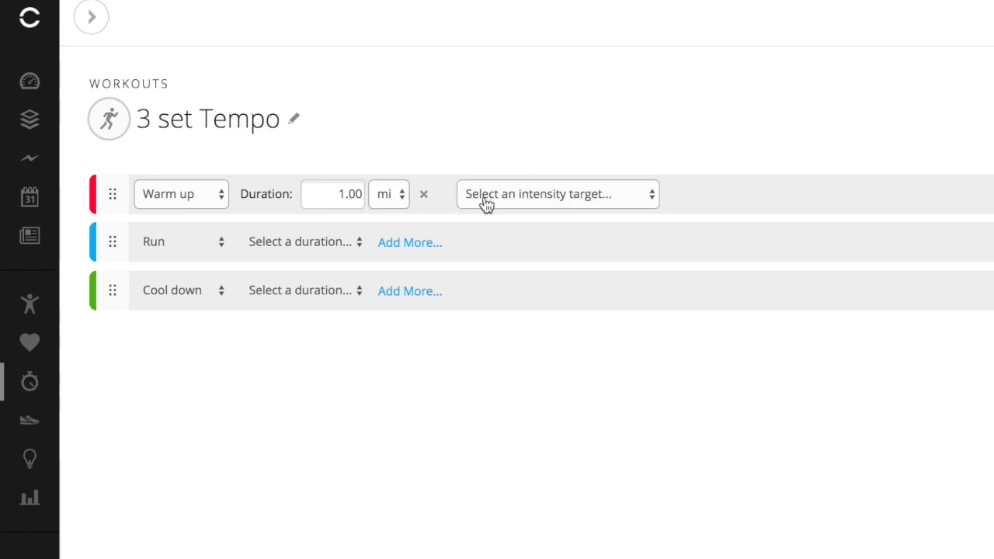
{"action": "mouse_move", "coordinate": [652, 205]}
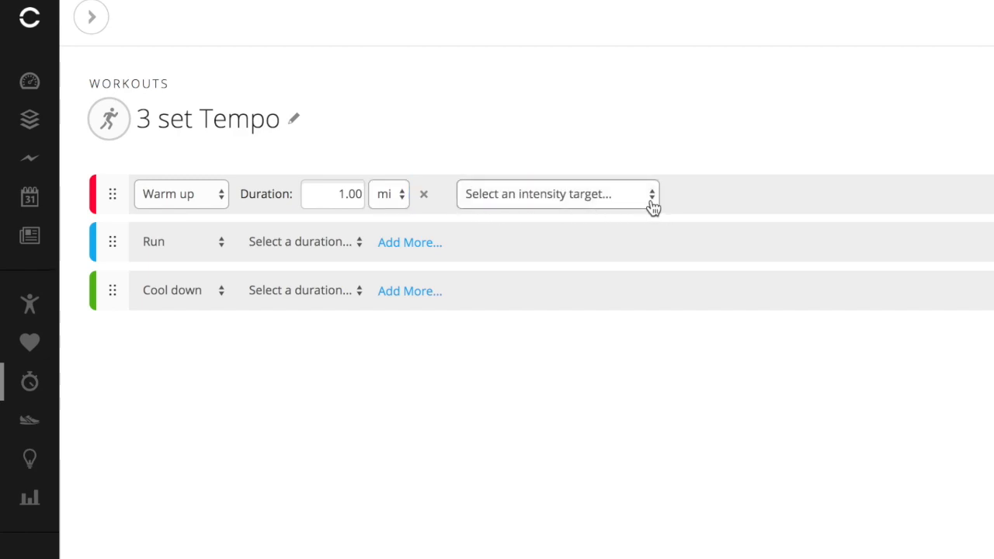
{"action": "left_click", "coordinate": [555, 194]}
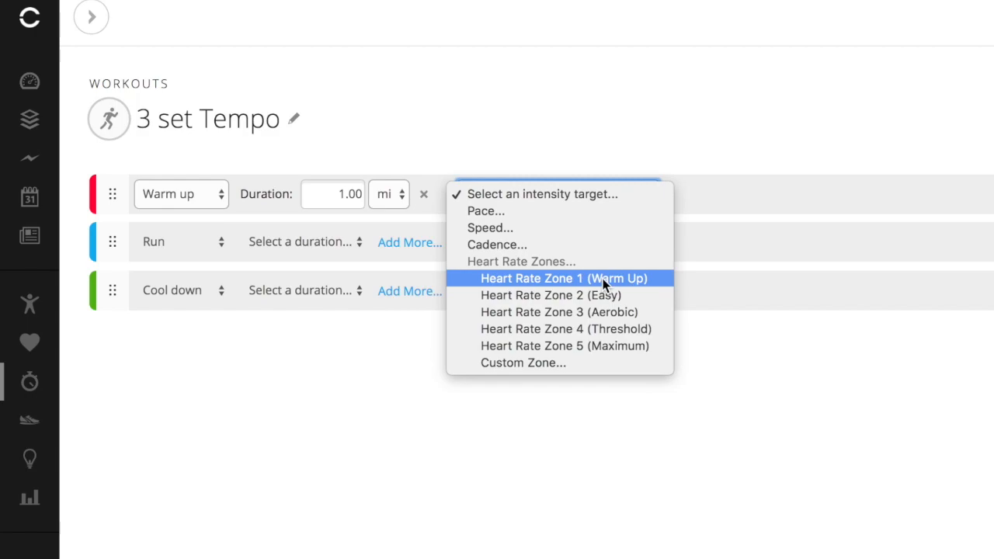
{"action": "mouse_move", "coordinate": [598, 284]}
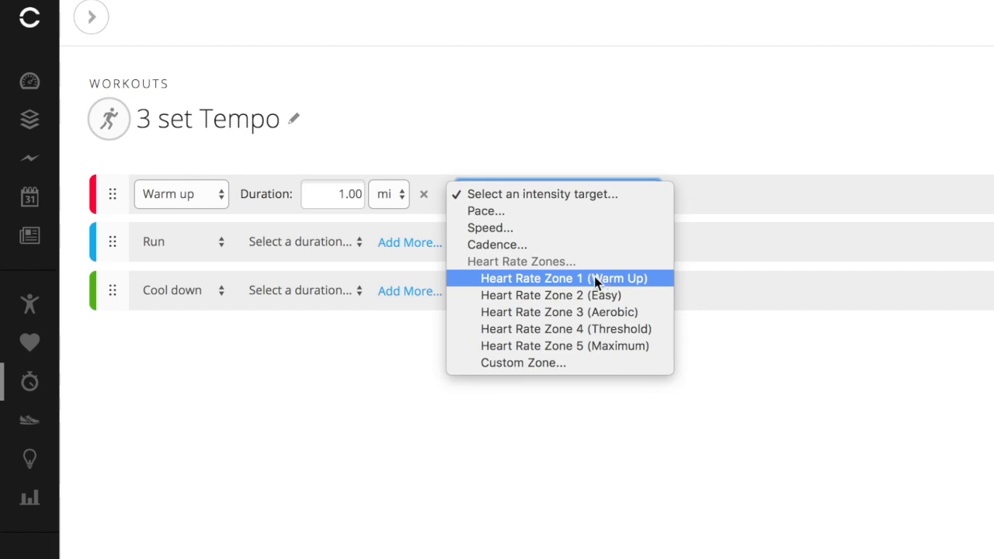
{"action": "mouse_move", "coordinate": [477, 227]}
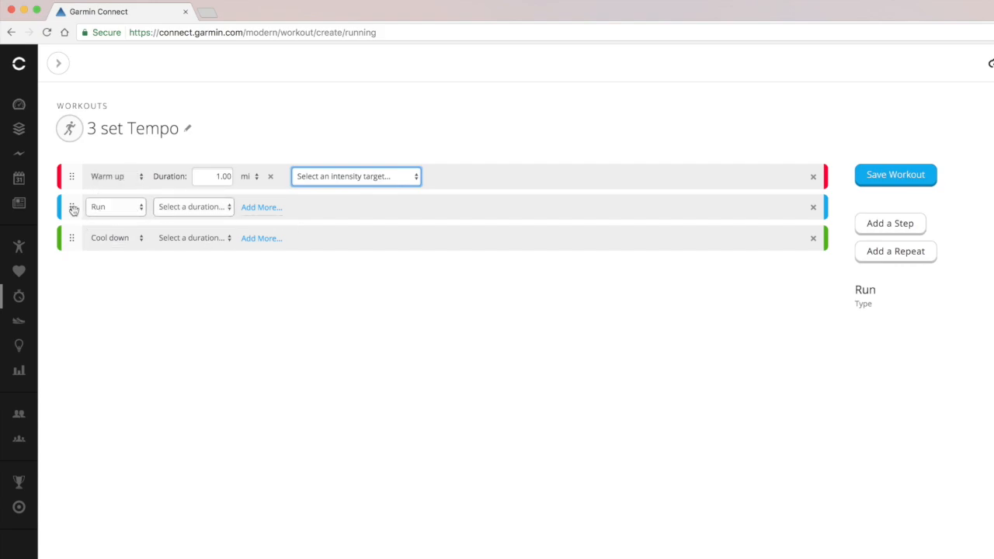
{"action": "mouse_move", "coordinate": [577, 259]}
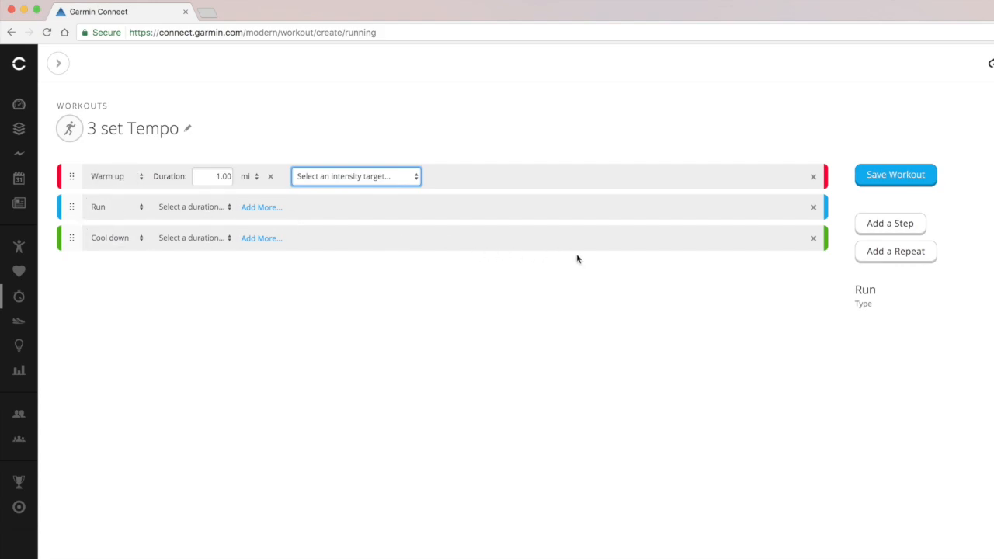
Add a Run/Recover repeat block set to 3 times, placed right after the warm up.
{"action": "left_click", "coordinate": [895, 251]}
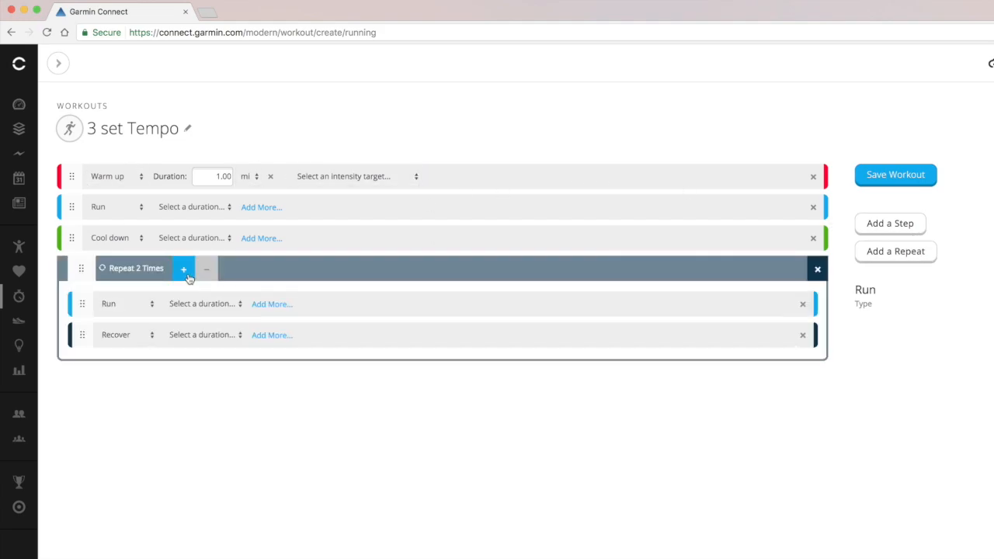
{"action": "left_click", "coordinate": [184, 267]}
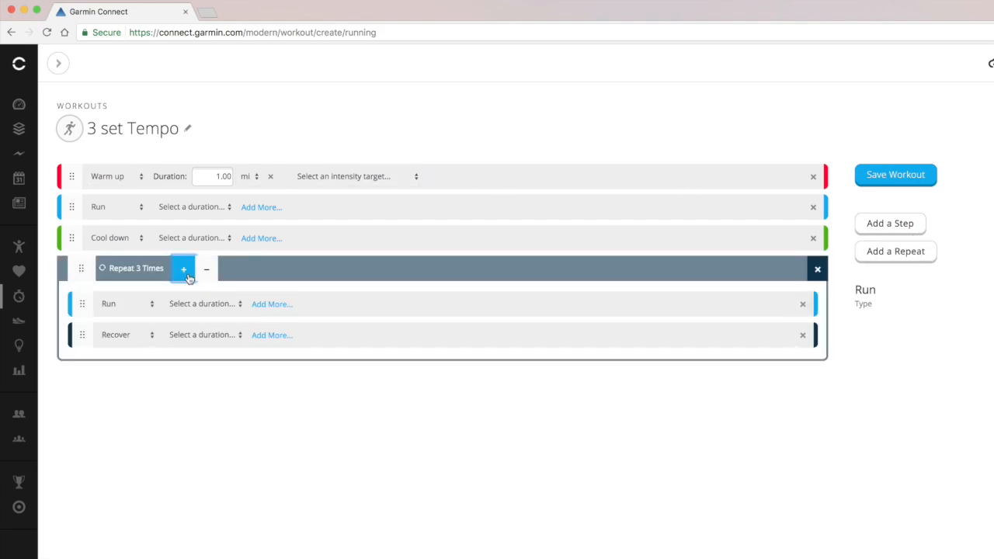
{"action": "mouse_move", "coordinate": [83, 268]}
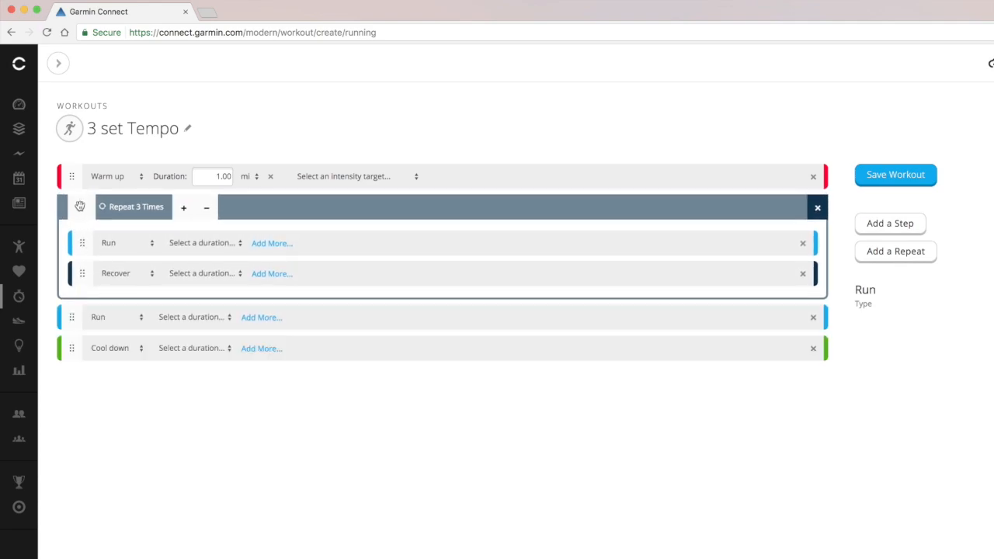
{"action": "mouse_move", "coordinate": [131, 380]}
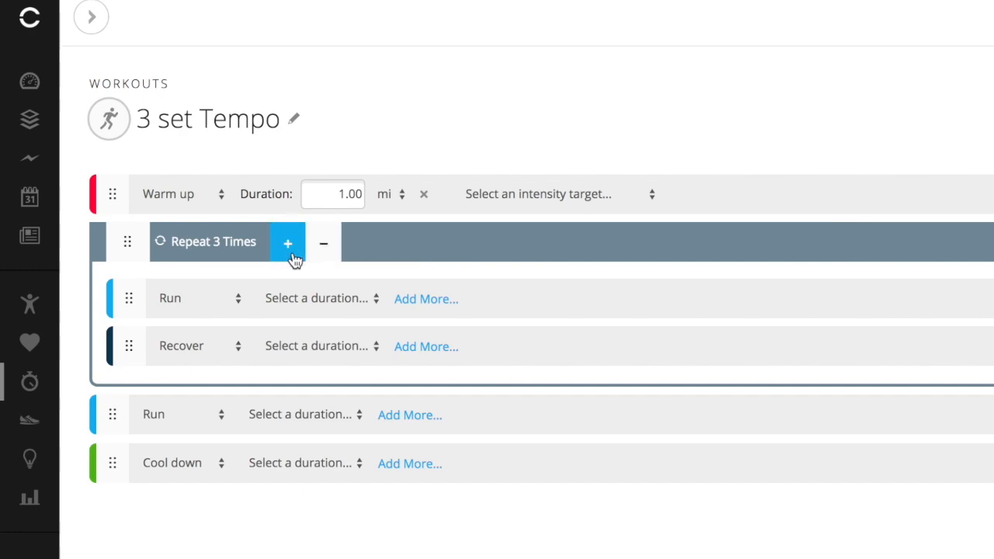
{"action": "left_click", "coordinate": [287, 242]}
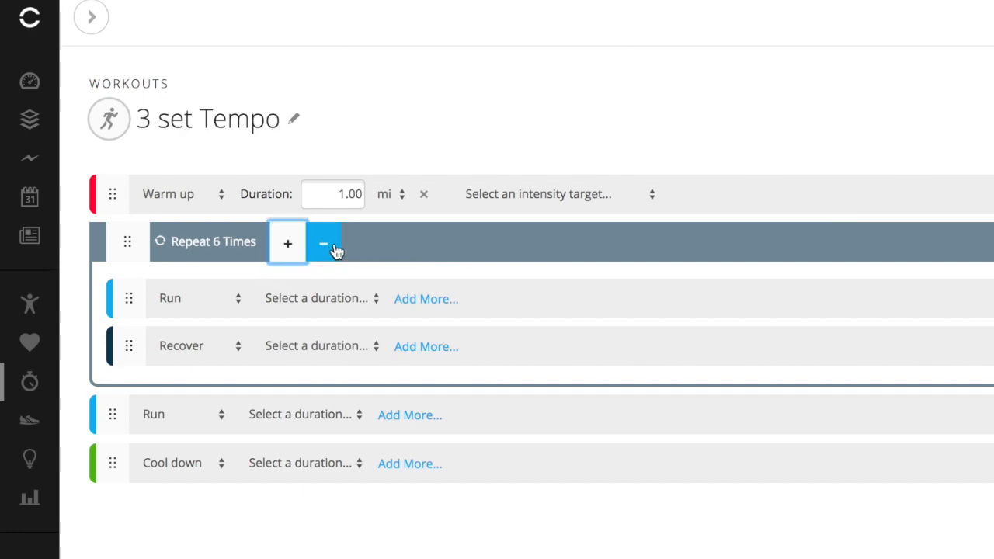
{"action": "left_click", "coordinate": [324, 242]}
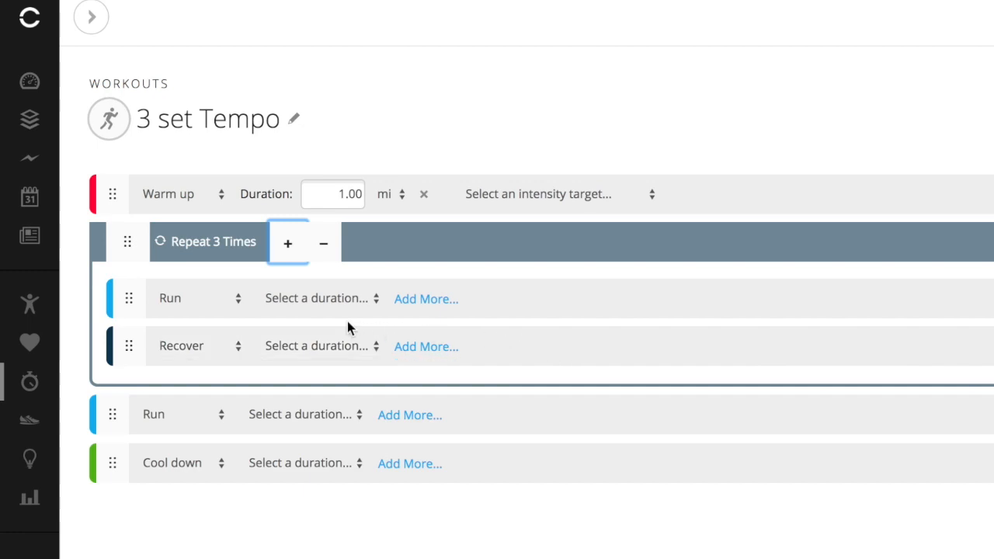
Make the repeated run last a set distance with a Pace intensity target.
{"action": "left_click", "coordinate": [316, 298]}
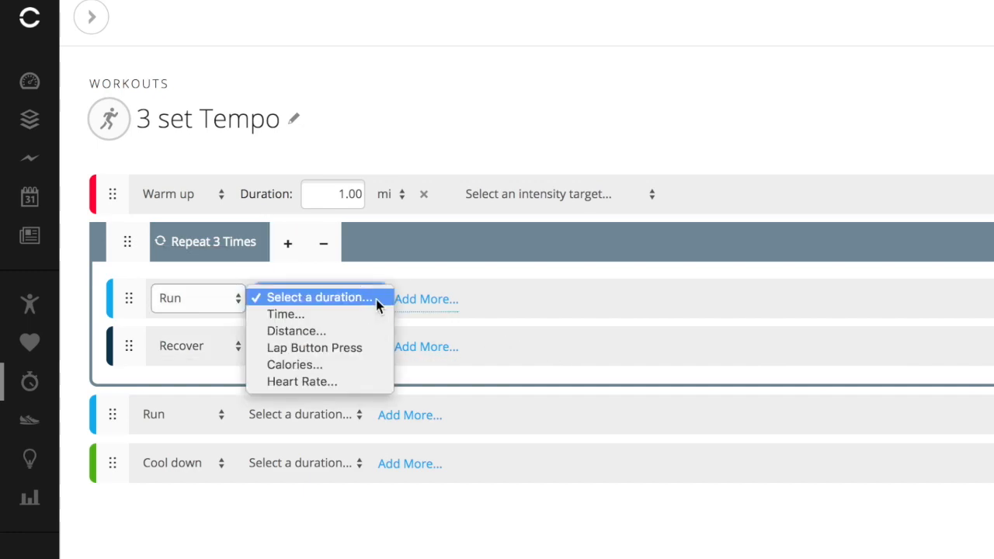
{"action": "left_click", "coordinate": [296, 331]}
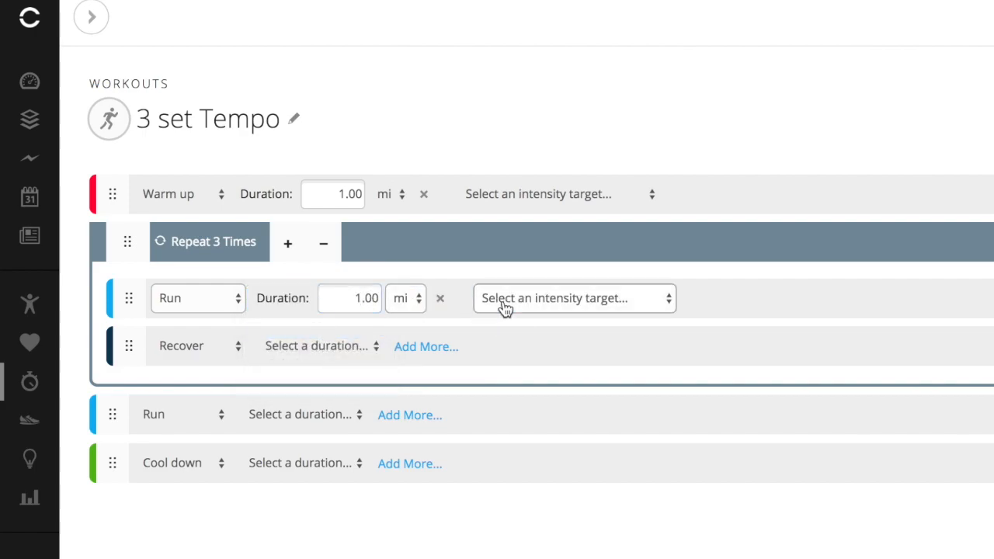
{"action": "left_click", "coordinate": [574, 297]}
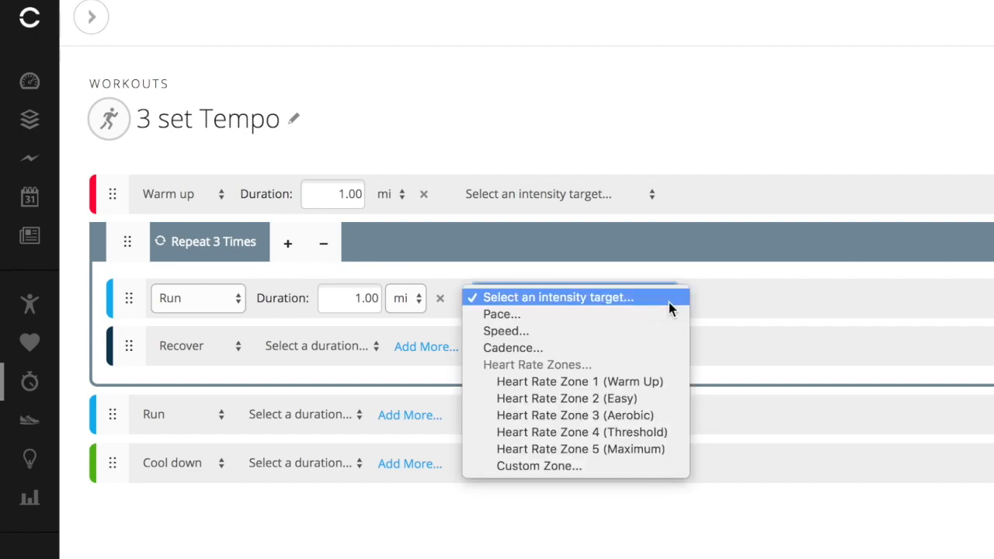
{"action": "left_click", "coordinate": [502, 313]}
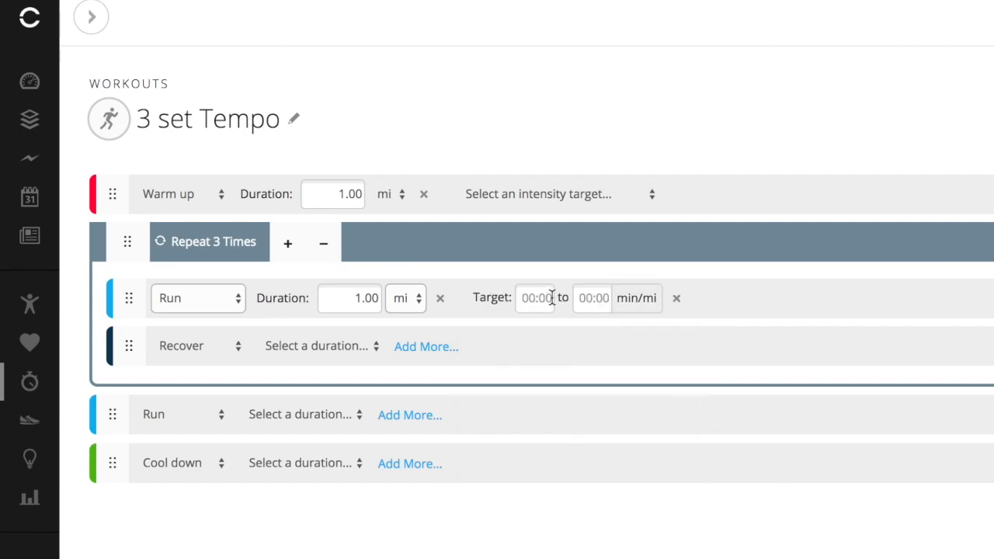
Enter the run's pace target range as 9:10 to 9:20 min/mi.
{"action": "left_click", "coordinate": [534, 298]}
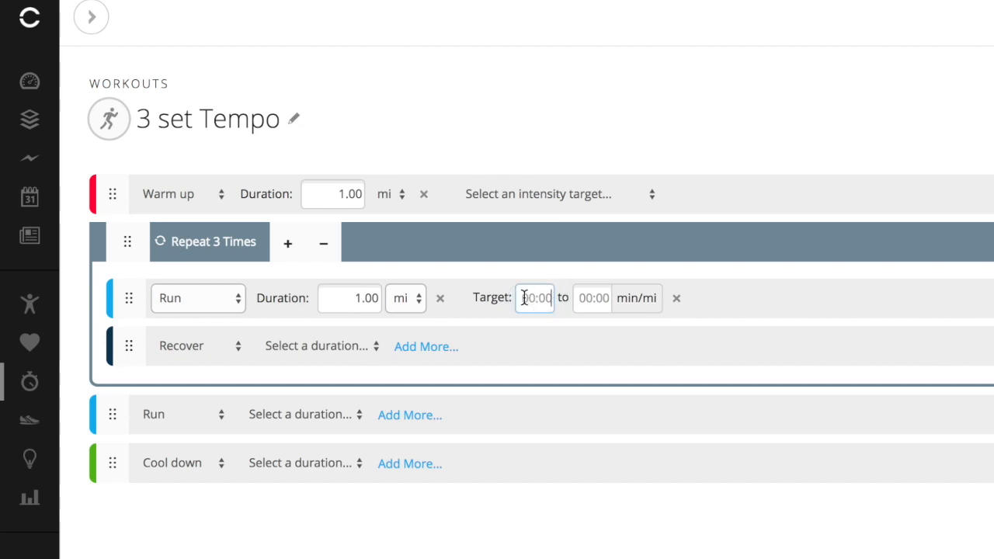
{"action": "type", "text": "9"}
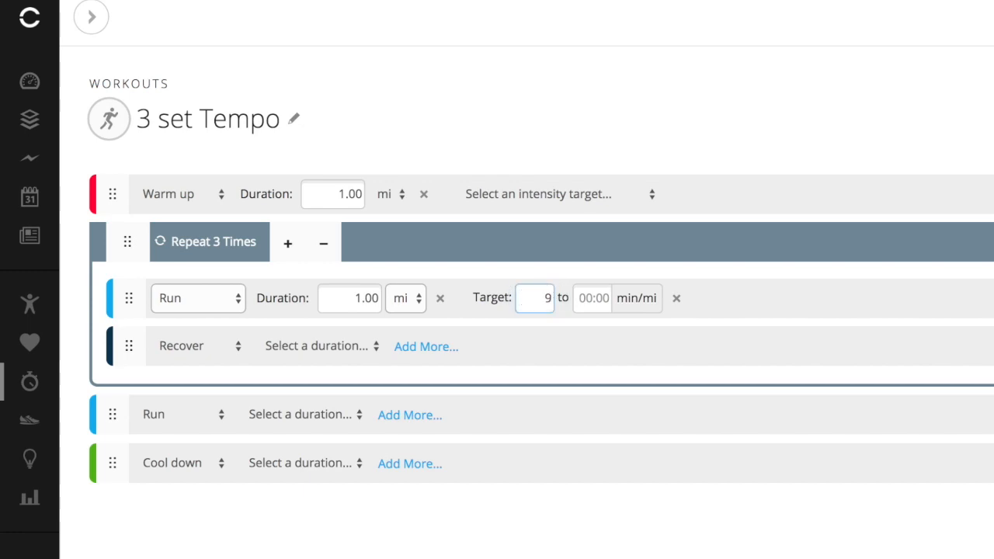
{"action": "type", "text": ":10"}
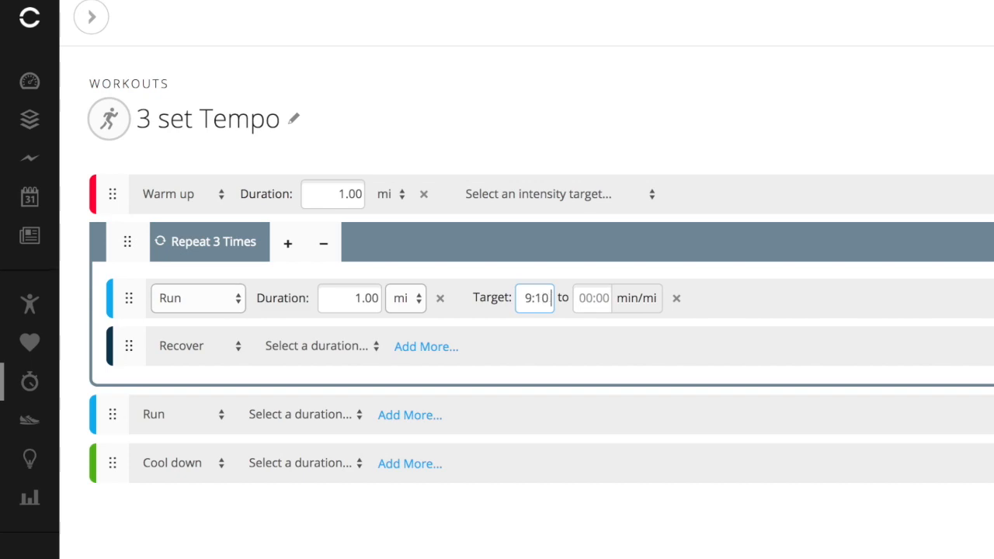
{"action": "mouse_move", "coordinate": [636, 298]}
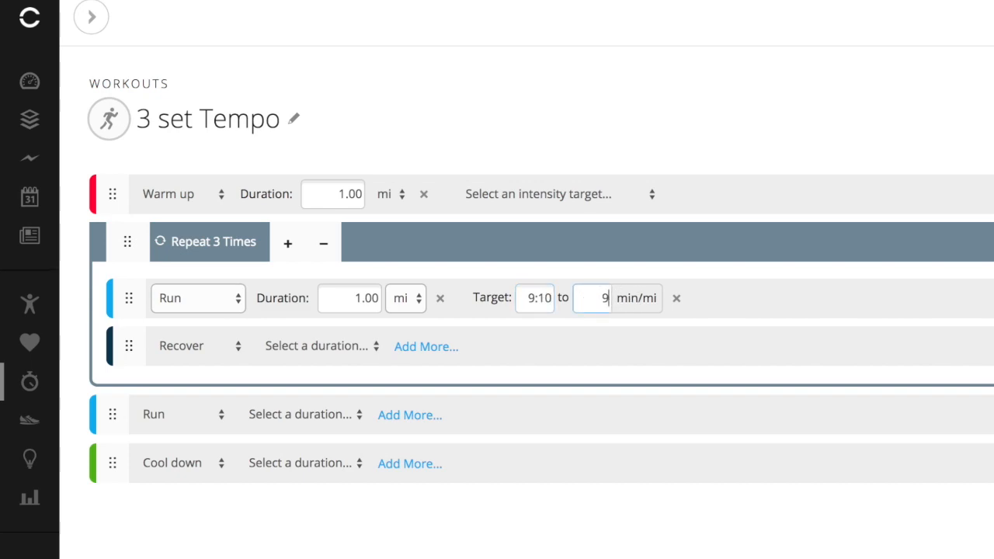
{"action": "type", "text": "9:20"}
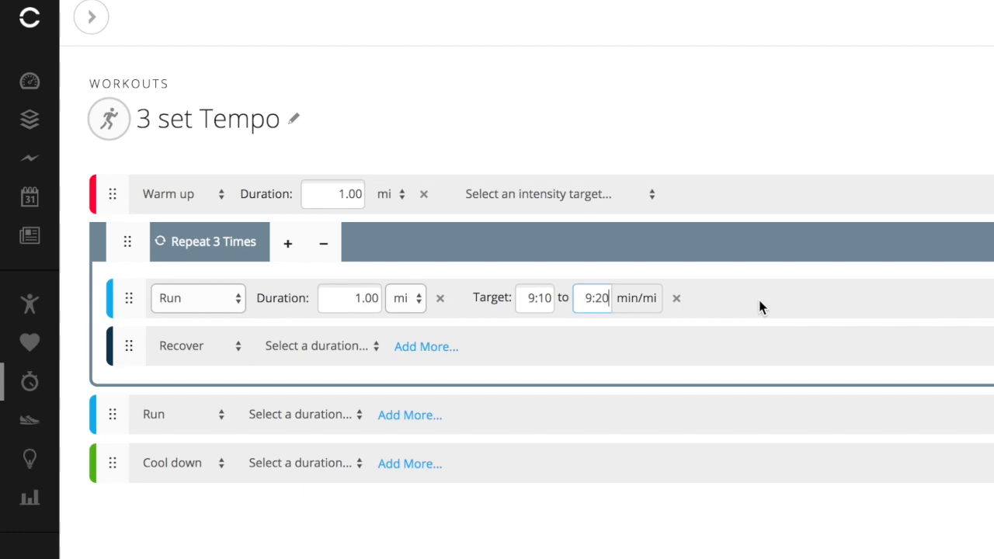
{"action": "mouse_move", "coordinate": [317, 347]}
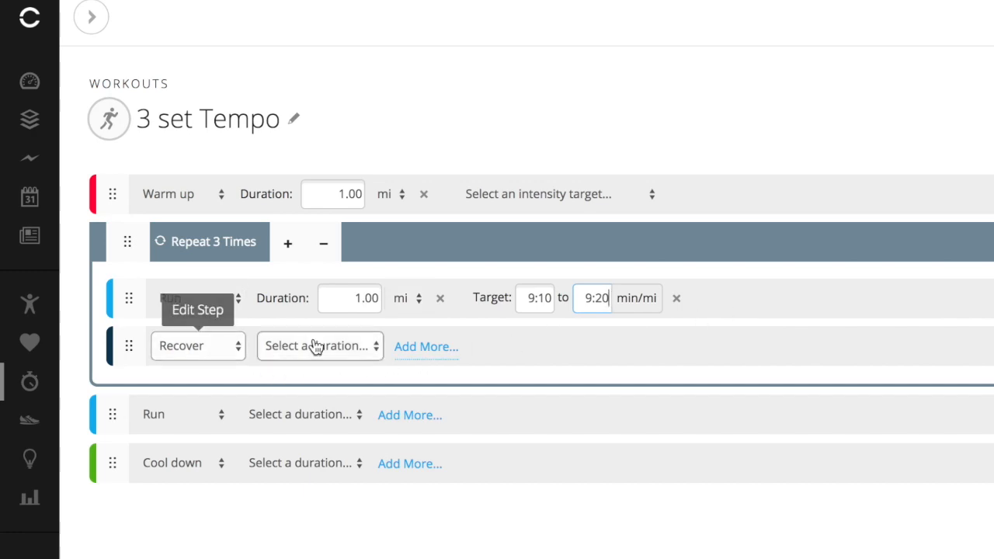
Set the recover step to a 0.25 mi distance, leaving its intensity target unset.
{"action": "left_click", "coordinate": [319, 346]}
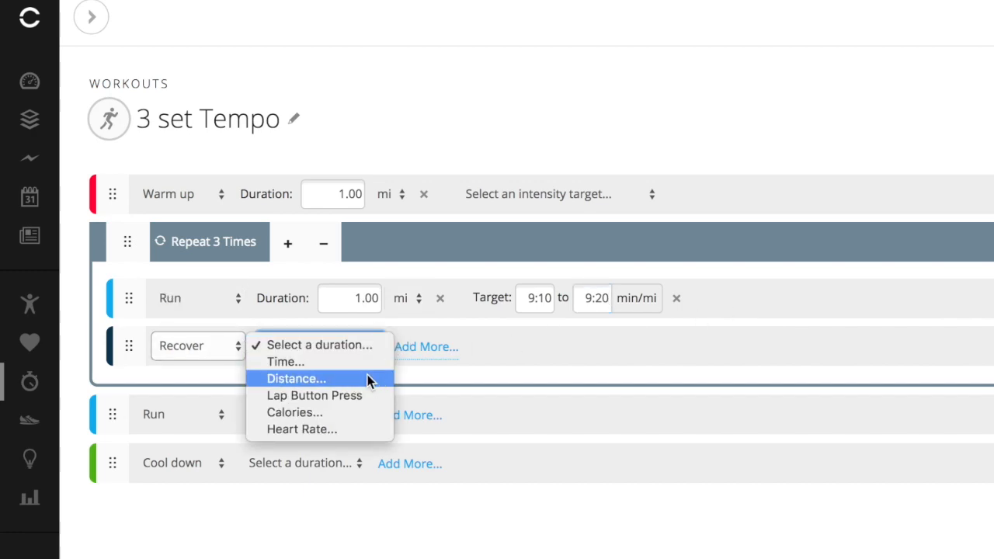
{"action": "left_click", "coordinate": [295, 378]}
{"action": "type", "text": "0.25"}
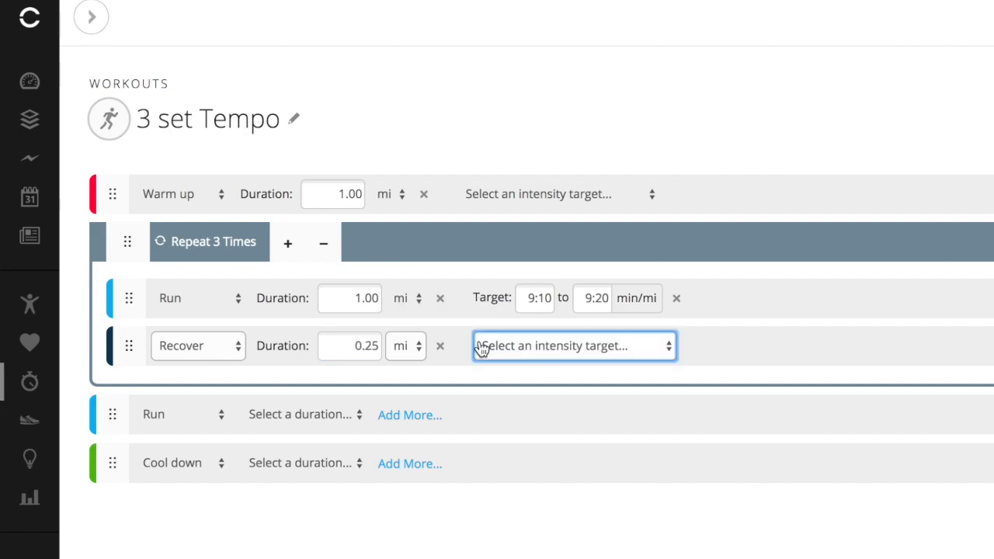
{"action": "mouse_move", "coordinate": [627, 356]}
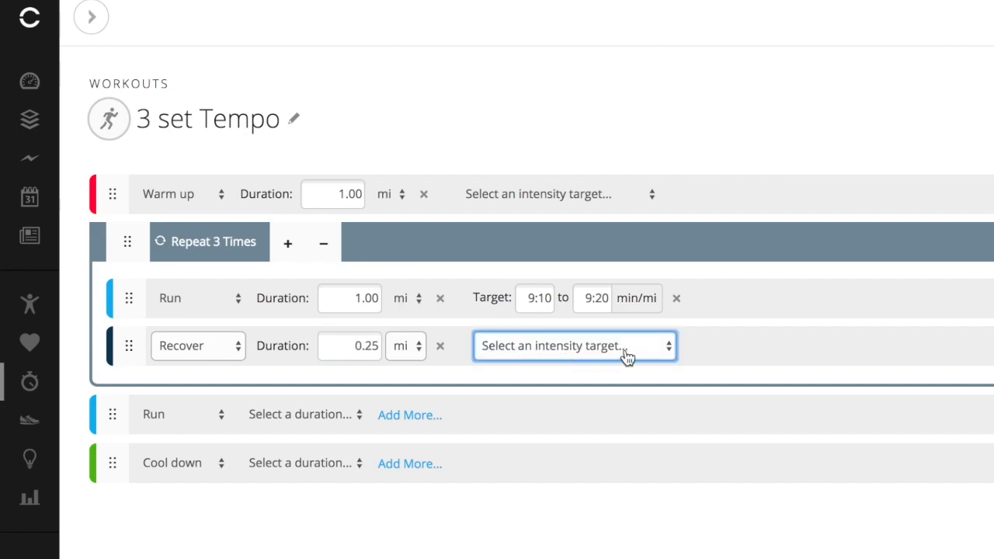
{"action": "left_click", "coordinate": [573, 346]}
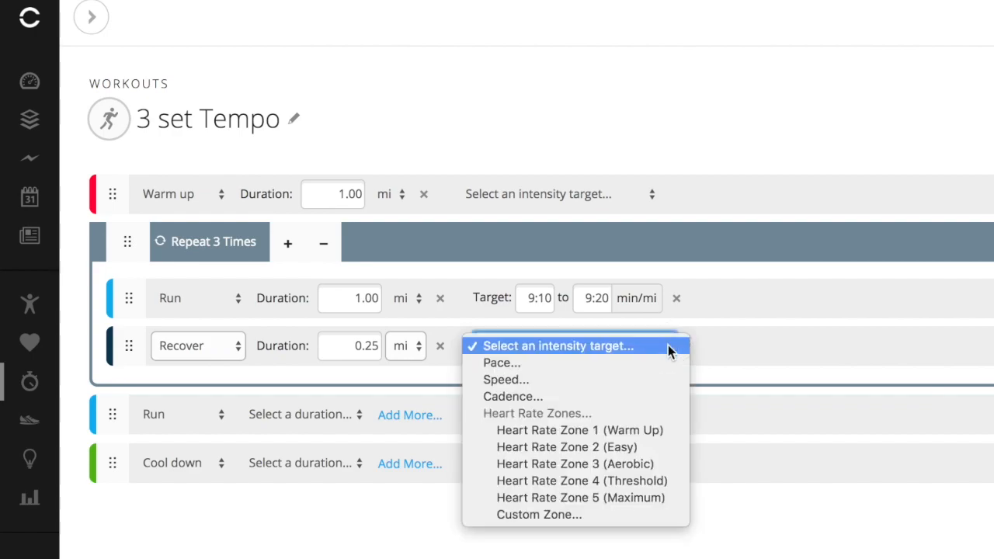
{"action": "left_click", "coordinate": [575, 346]}
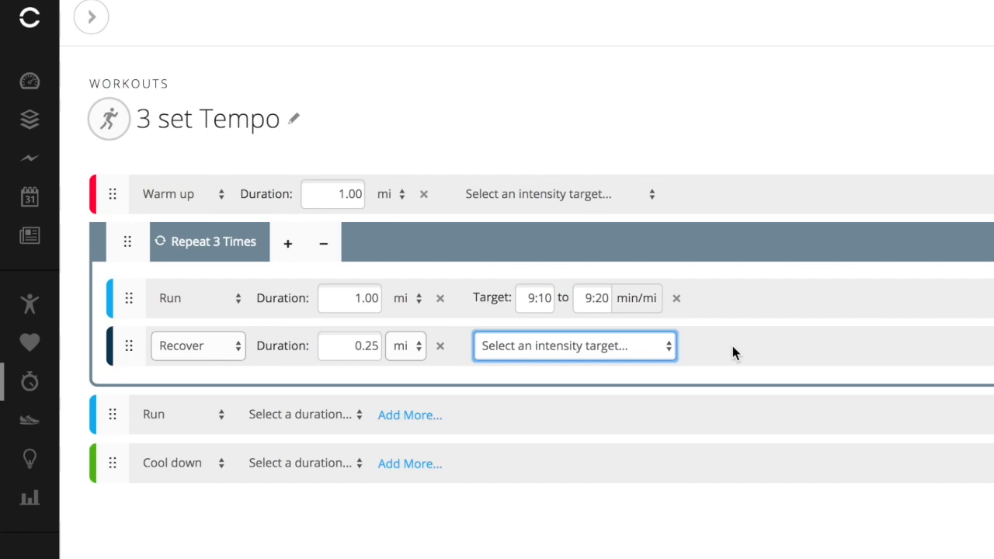
{"action": "mouse_move", "coordinate": [677, 298]}
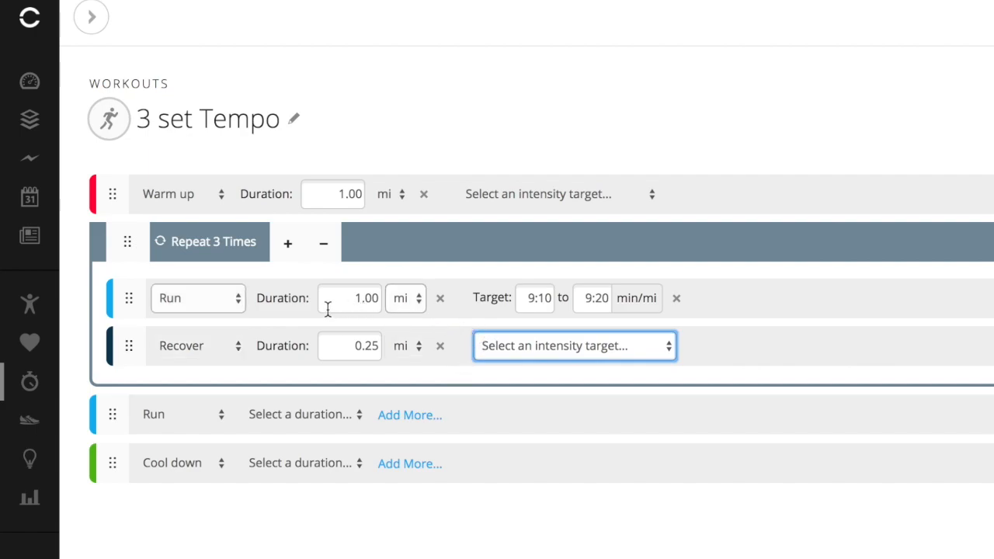
{"action": "mouse_move", "coordinate": [391, 310]}
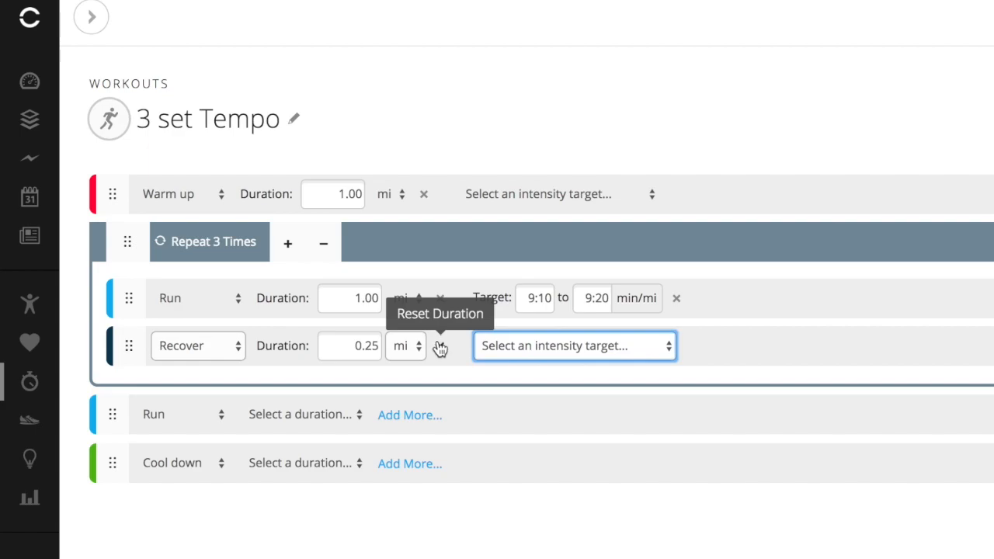
{"action": "mouse_move", "coordinate": [149, 321]}
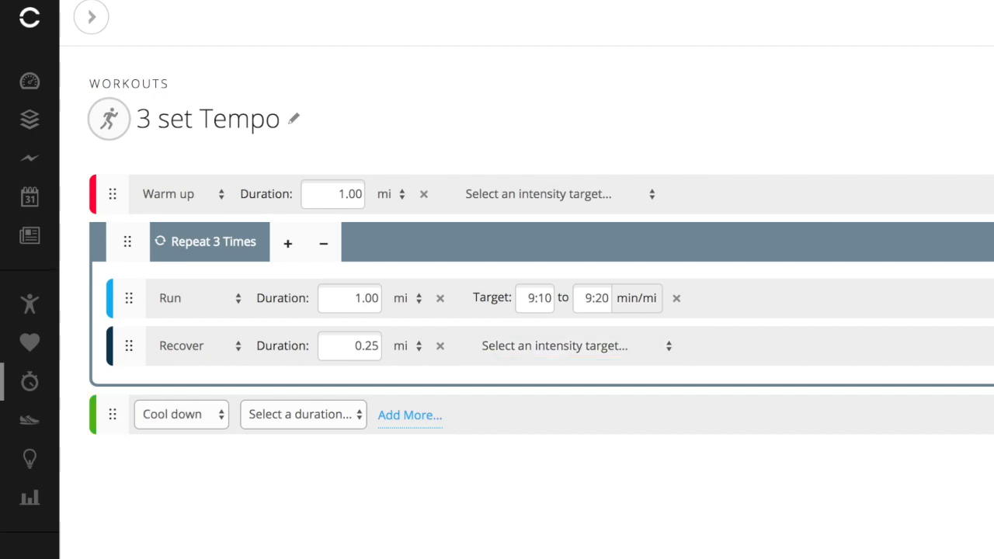
Set the cool down step's duration to a distance of 1.00 mi.
{"action": "left_click", "coordinate": [303, 414]}
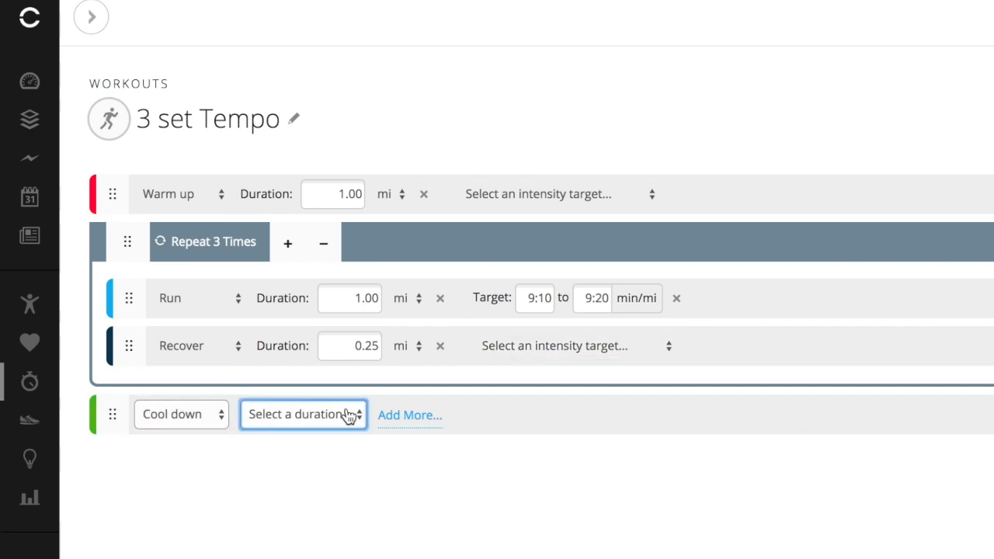
{"action": "mouse_move", "coordinate": [313, 462]}
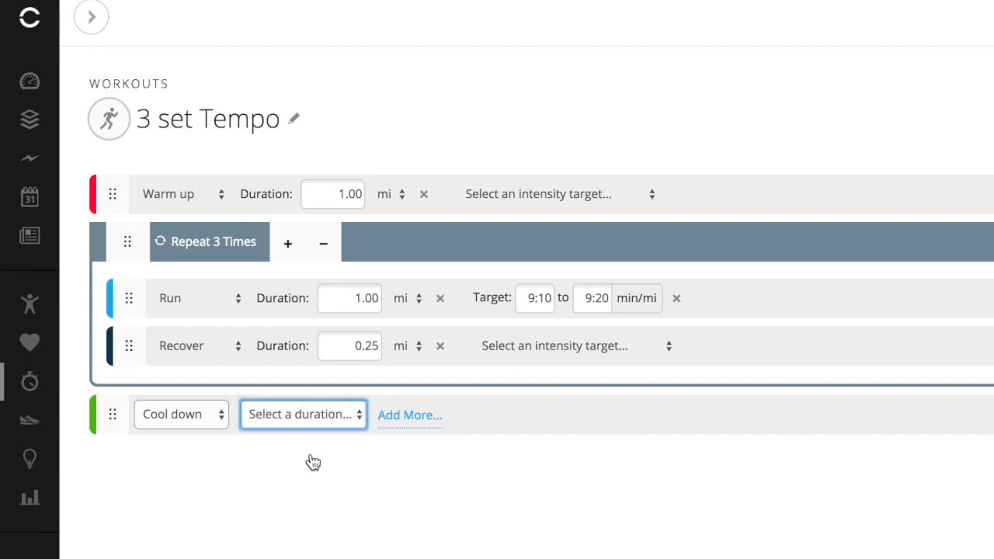
{"action": "left_click", "coordinate": [303, 414]}
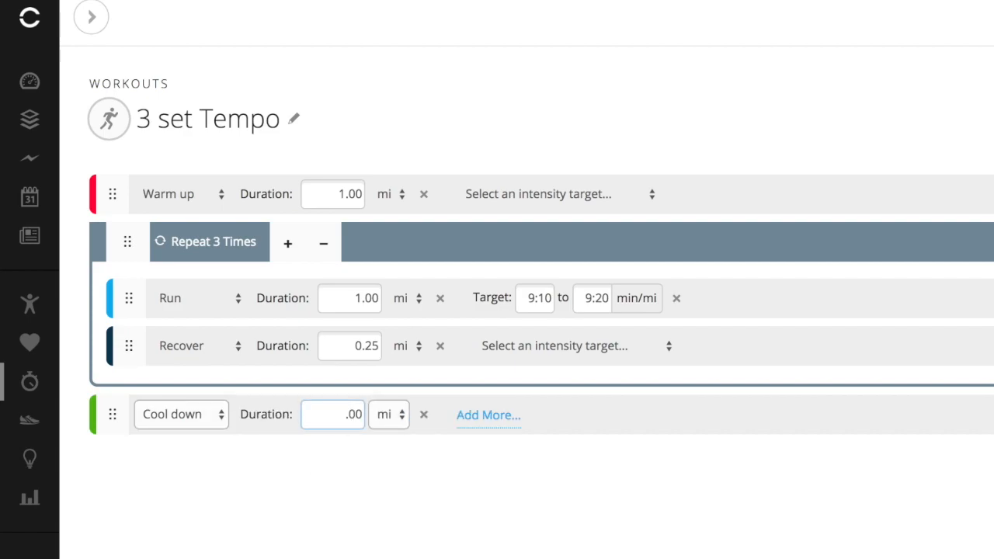
{"action": "type", "text": "1.00"}
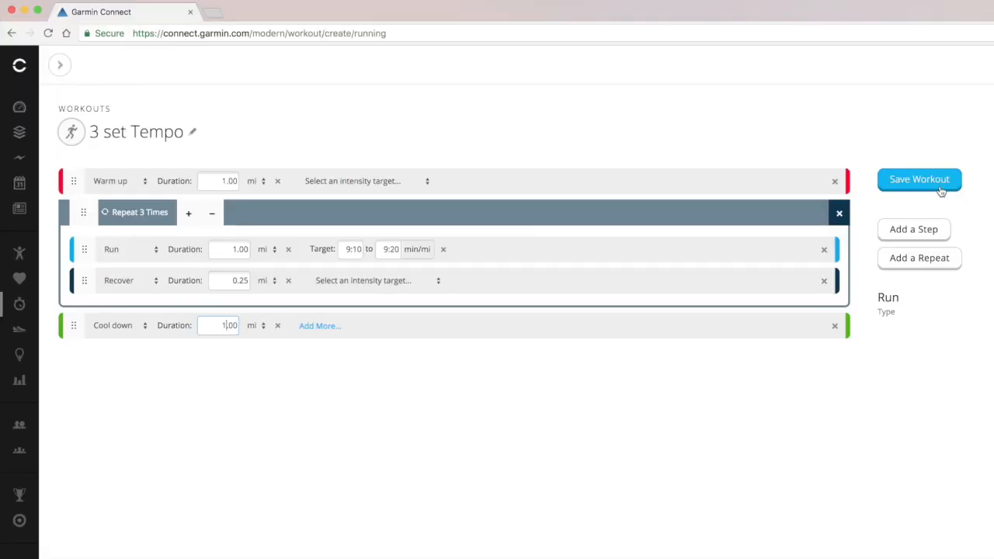
Save the 3 set Tempo workout and bring up the Send to Device dialog for the Forerunner 235.
{"action": "left_click", "coordinate": [920, 179]}
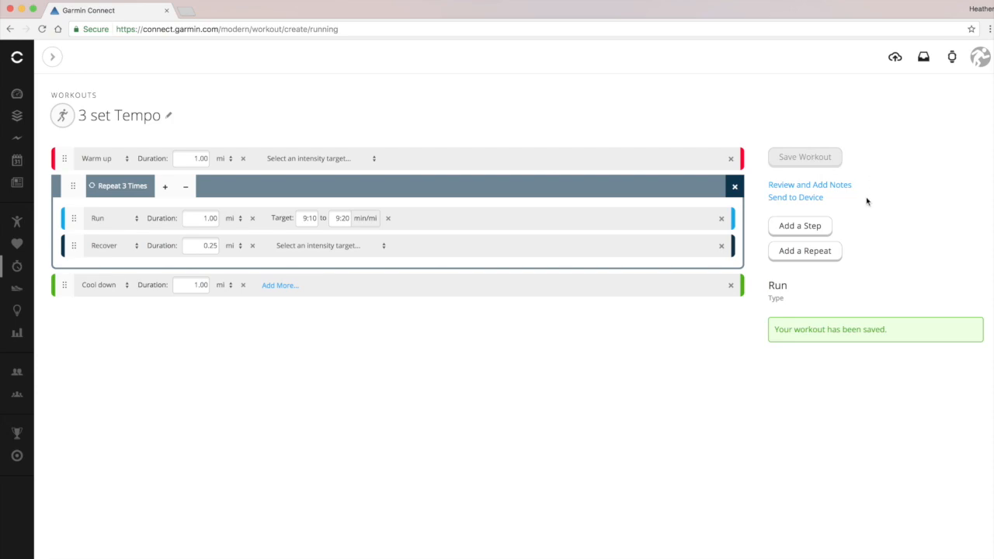
{"action": "mouse_move", "coordinate": [873, 325]}
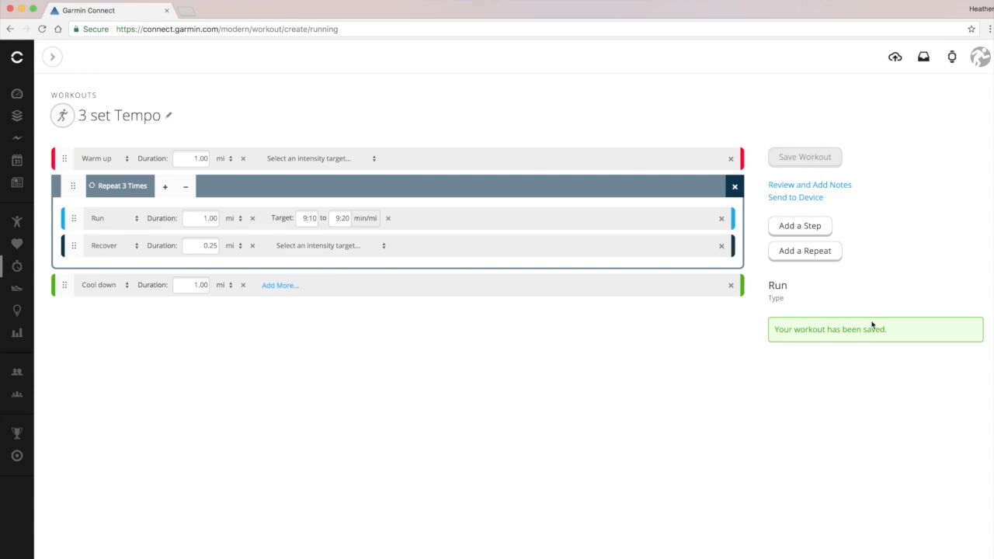
{"action": "mouse_move", "coordinate": [810, 190]}
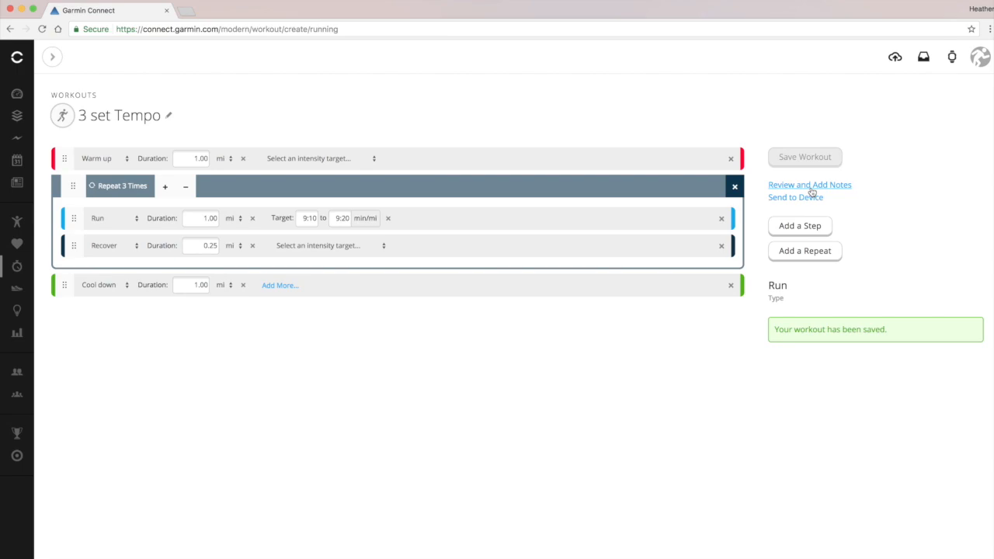
{"action": "mouse_move", "coordinate": [791, 200]}
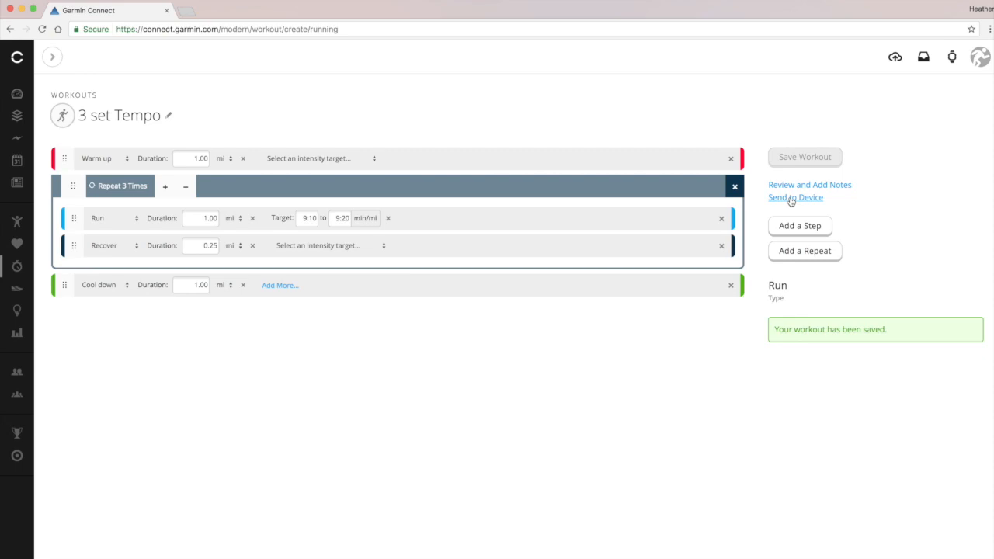
{"action": "left_click", "coordinate": [795, 196]}
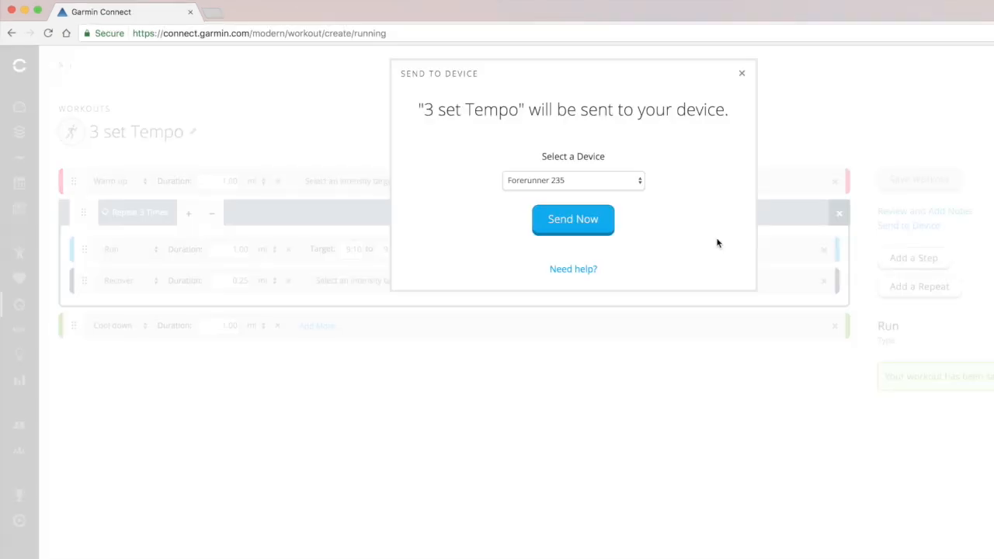